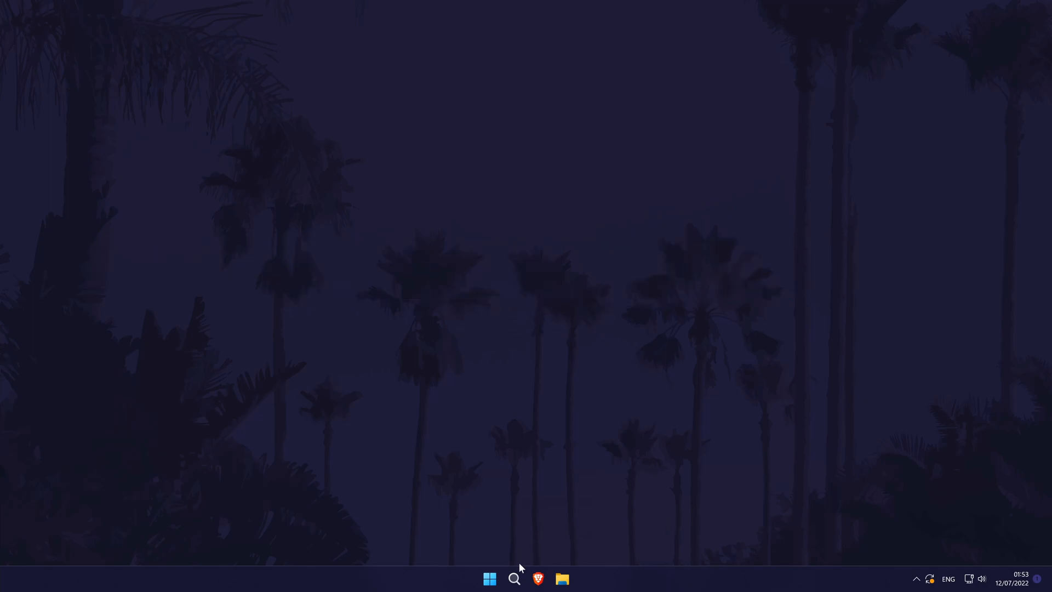
Search for 'settings' from the taskbar and launch the Settings app
left_click(513, 579)
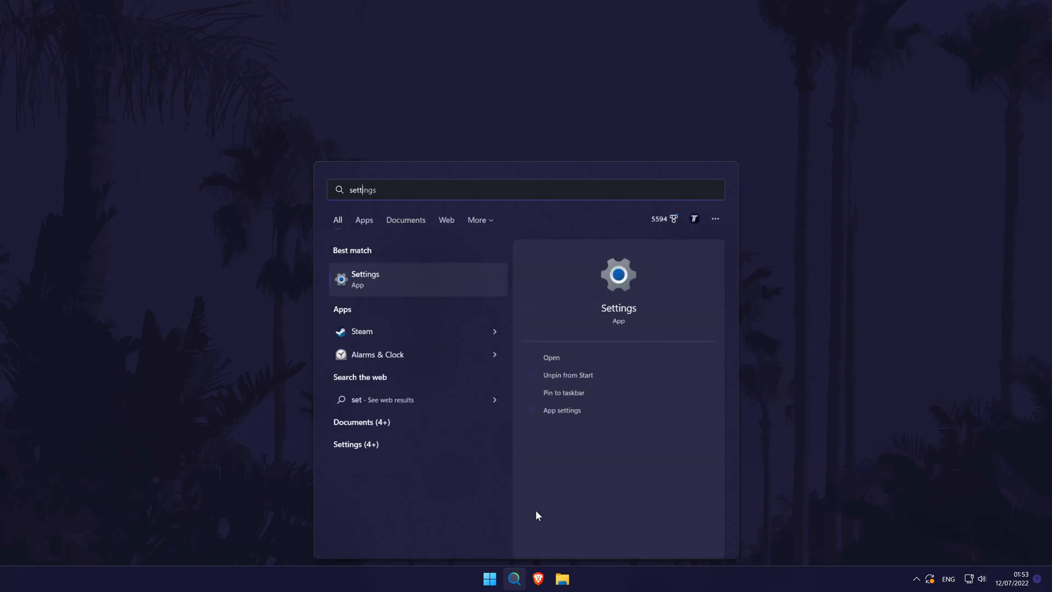
type("tings")
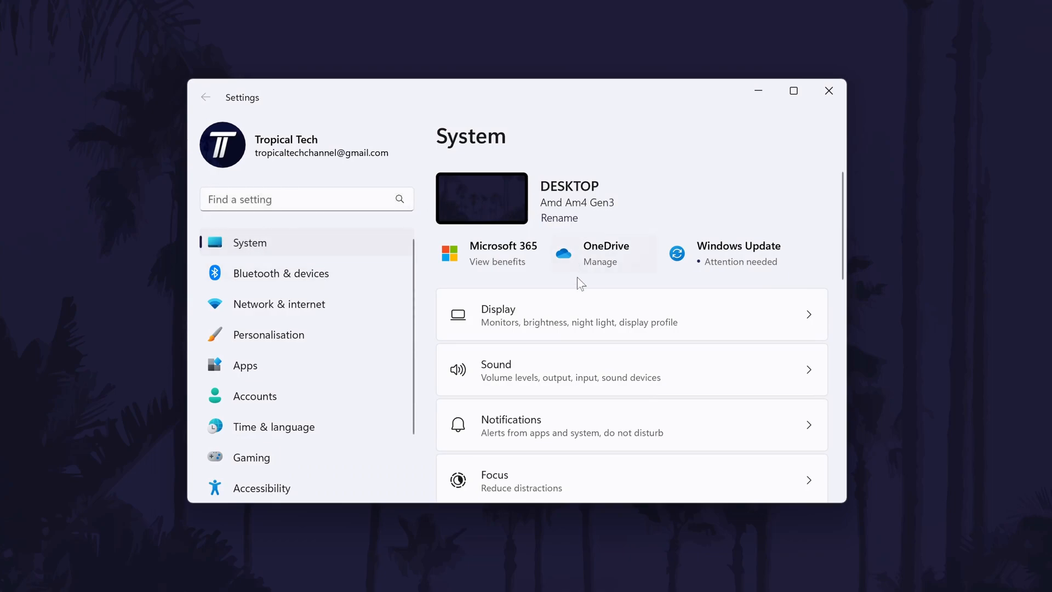
mouse_move(551, 322)
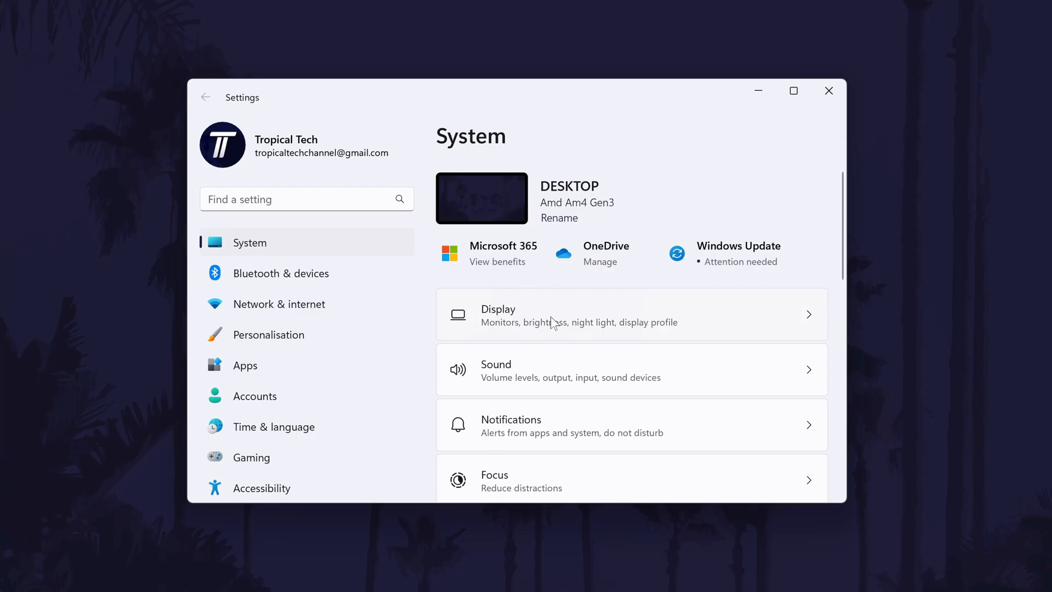
Go to Display > Graphics and reach the list of apps set to High performance
left_click(579, 315)
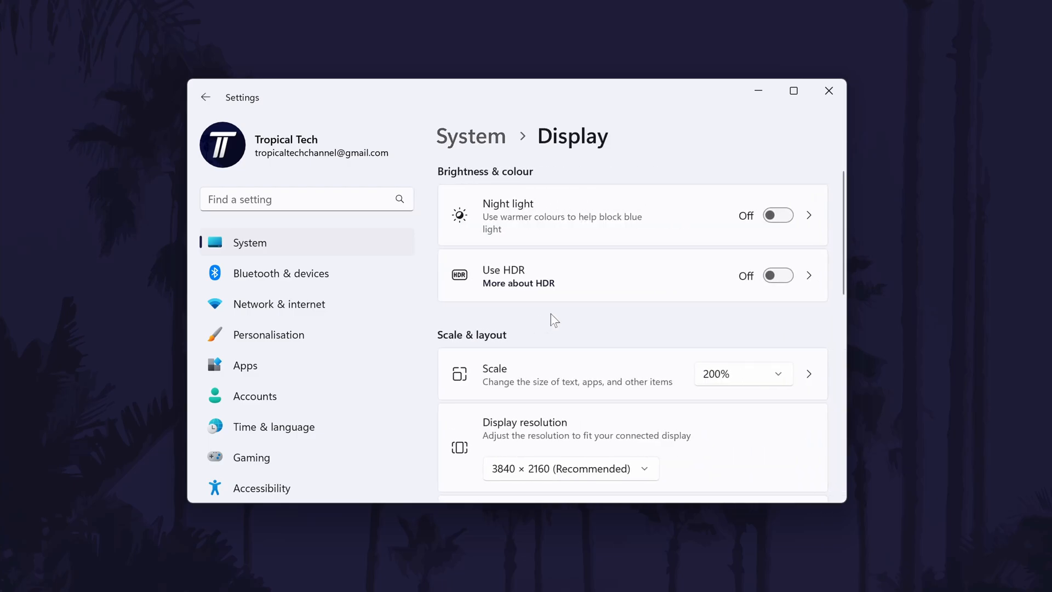
scroll("down", 3)
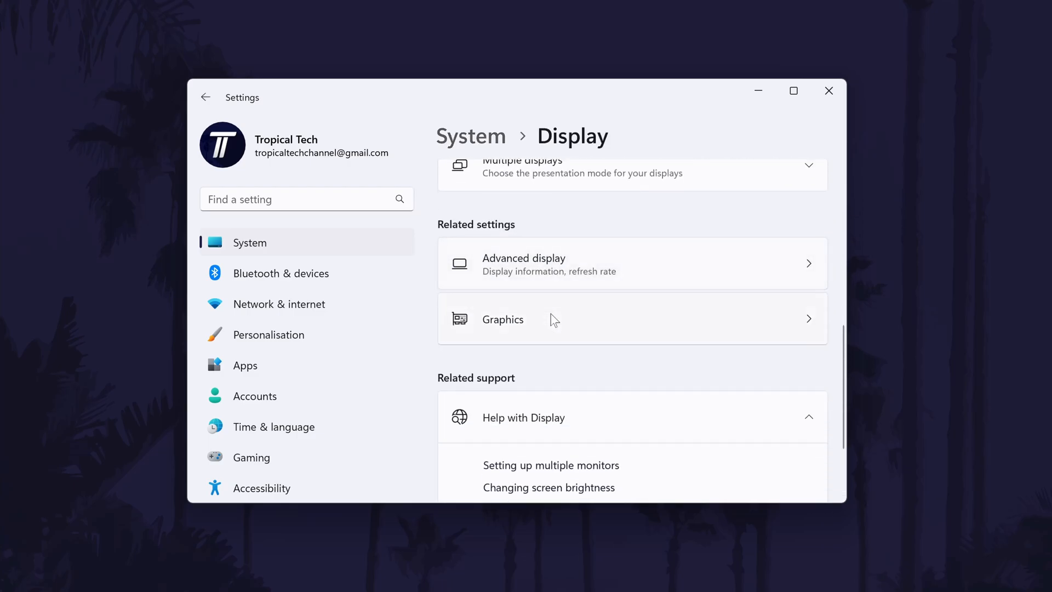
mouse_move(516, 330)
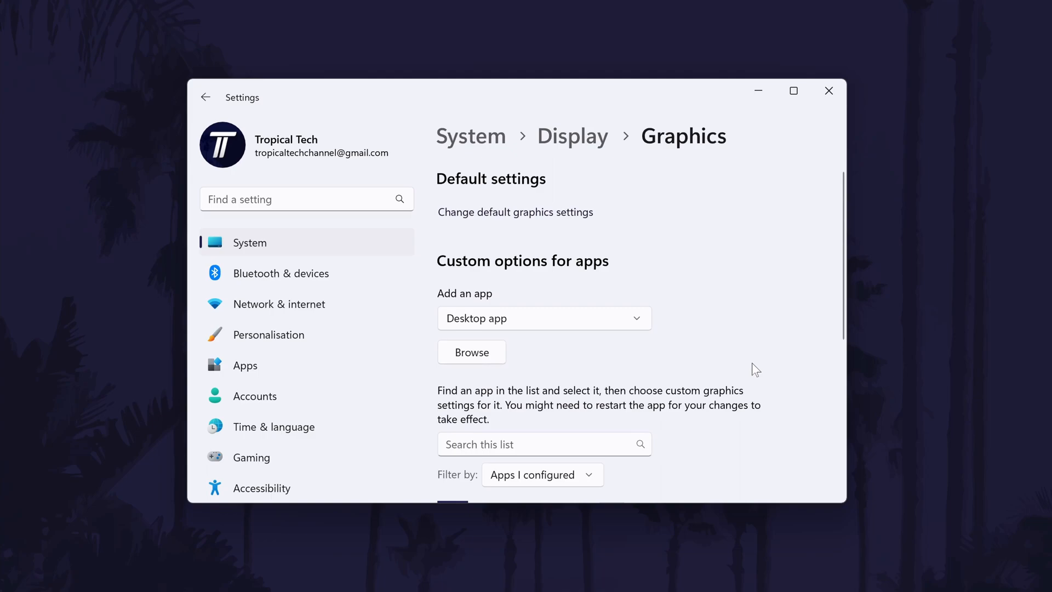
mouse_move(799, 329)
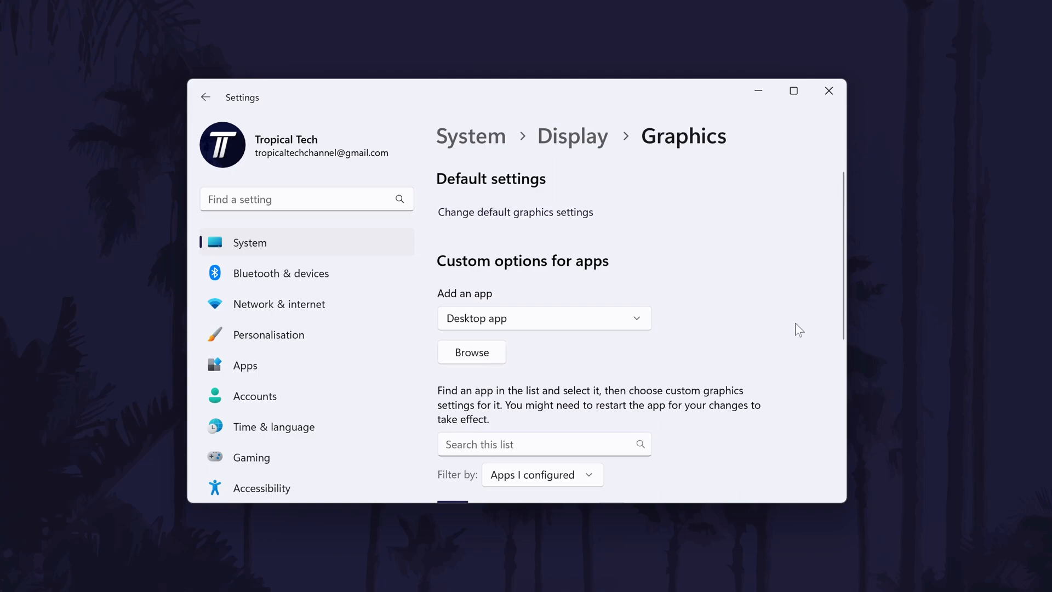
scroll("down", 3)
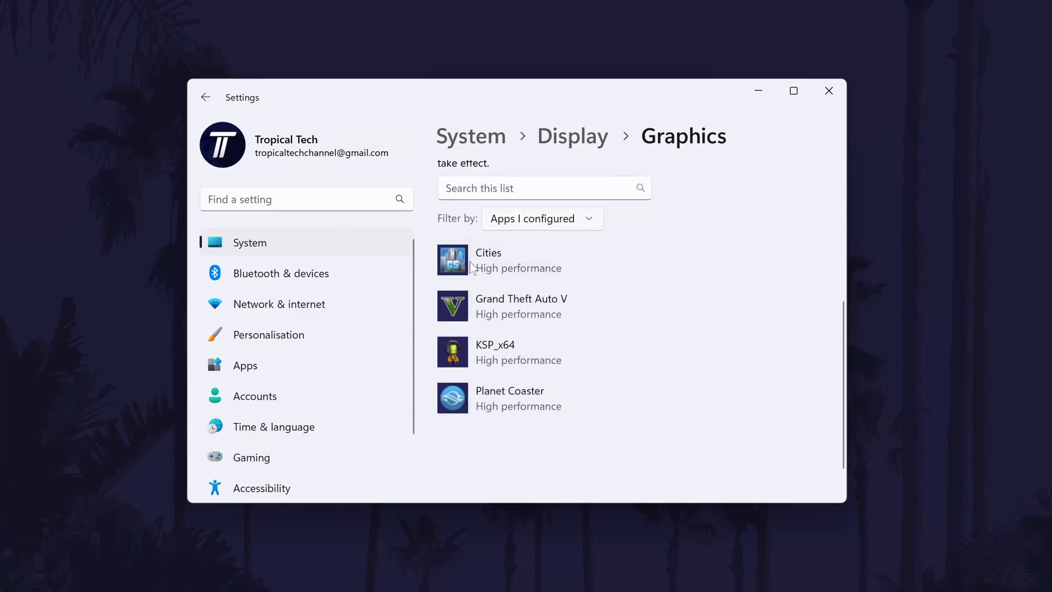
Try a demo search in the configured apps list, then clear it to show all games
left_click(543, 187)
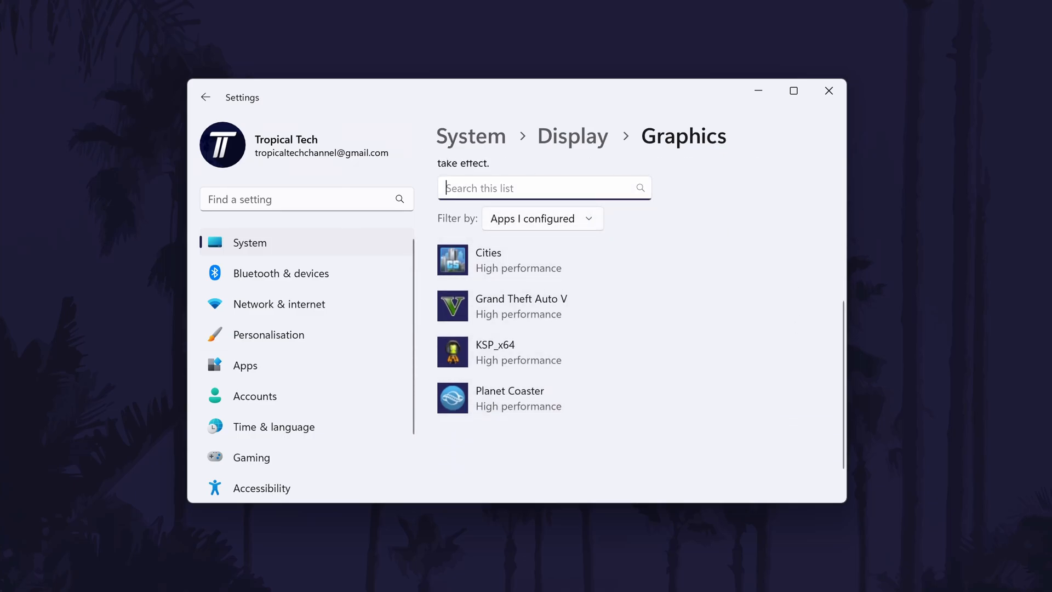
type("Search for your g")
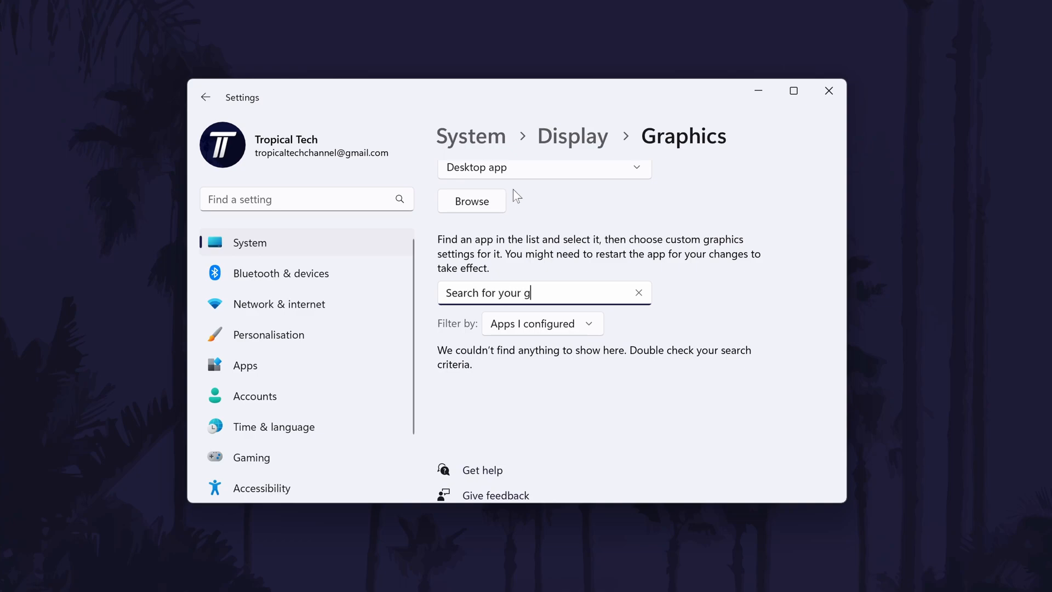
type("ames")
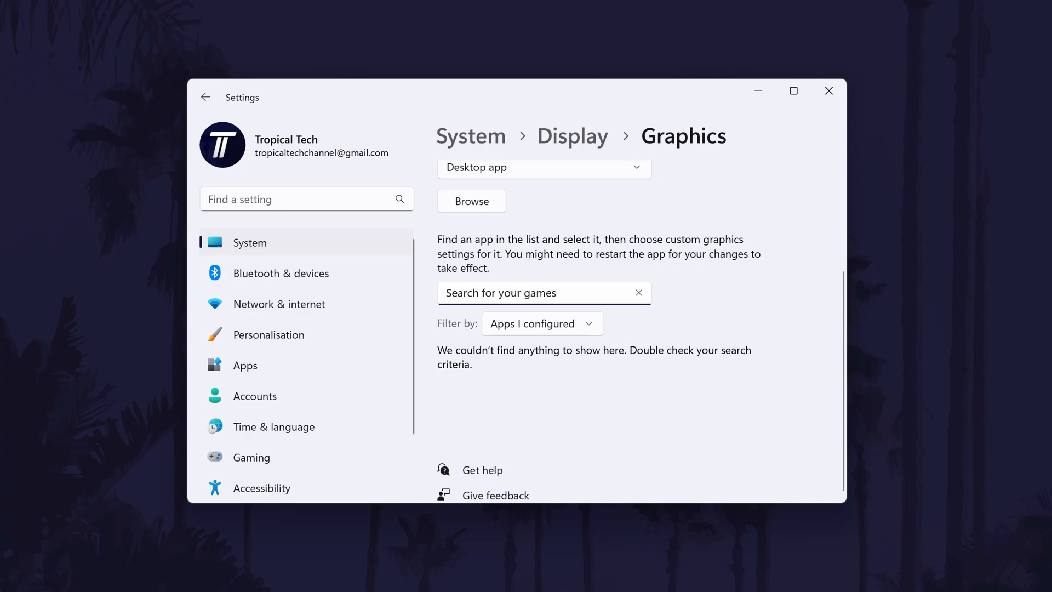
left_click(637, 293)
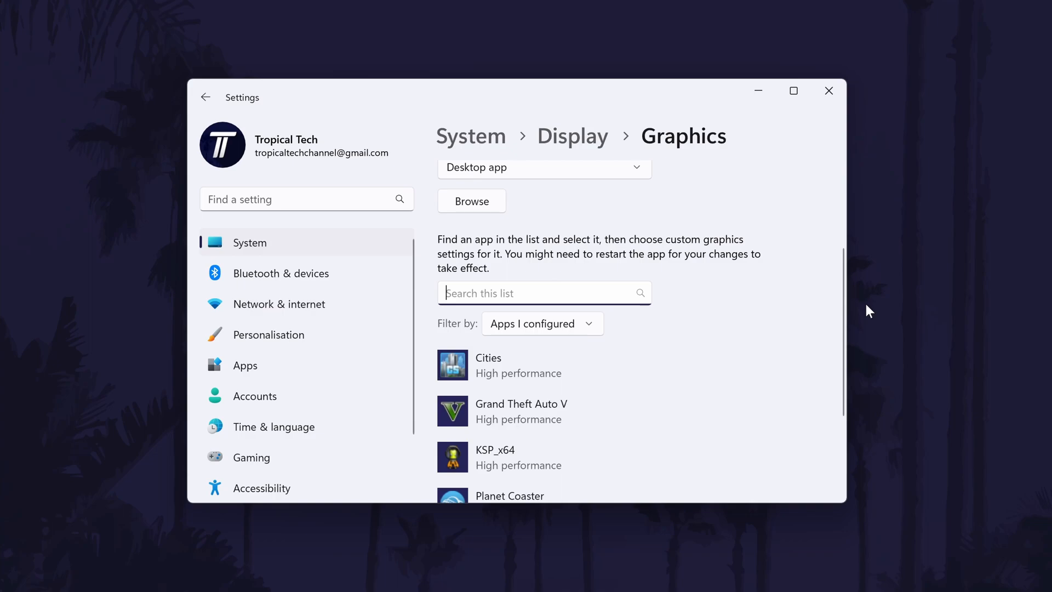
Expand the Cities entry and view its graphics preference options
left_click(518, 365)
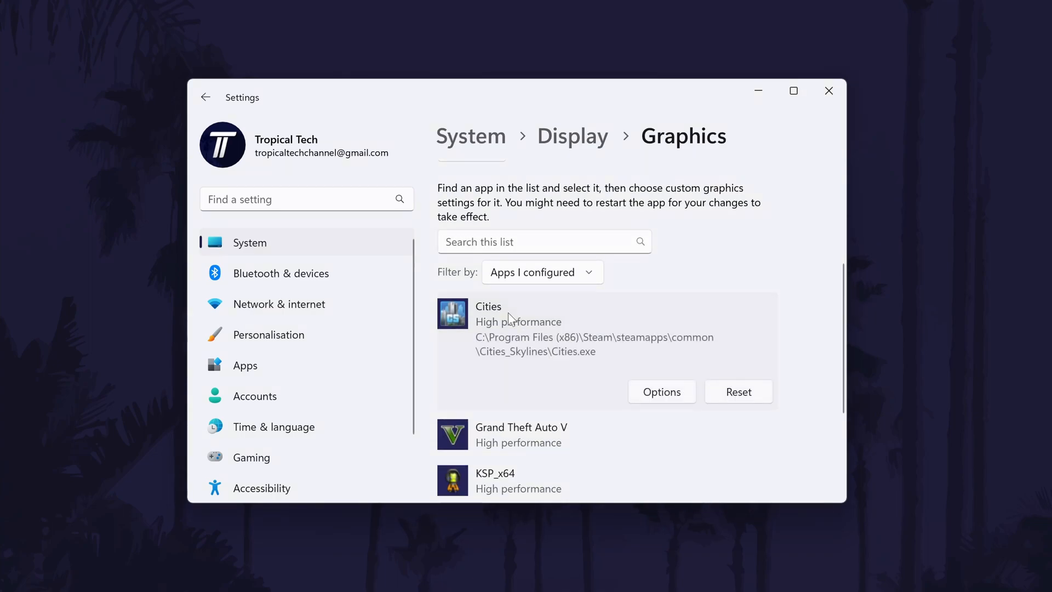
mouse_move(661, 391)
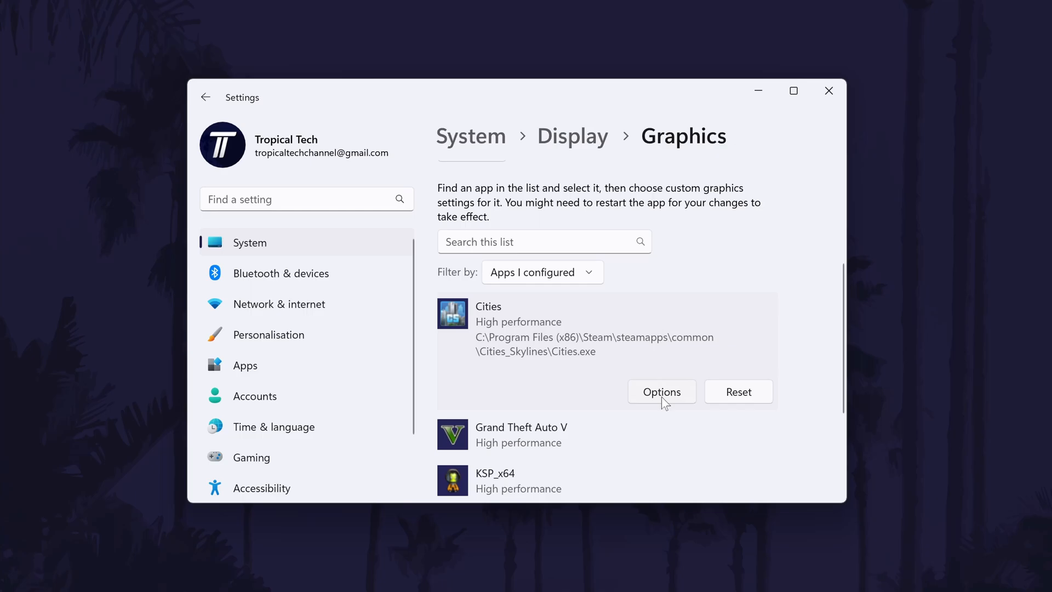
left_click(660, 391)
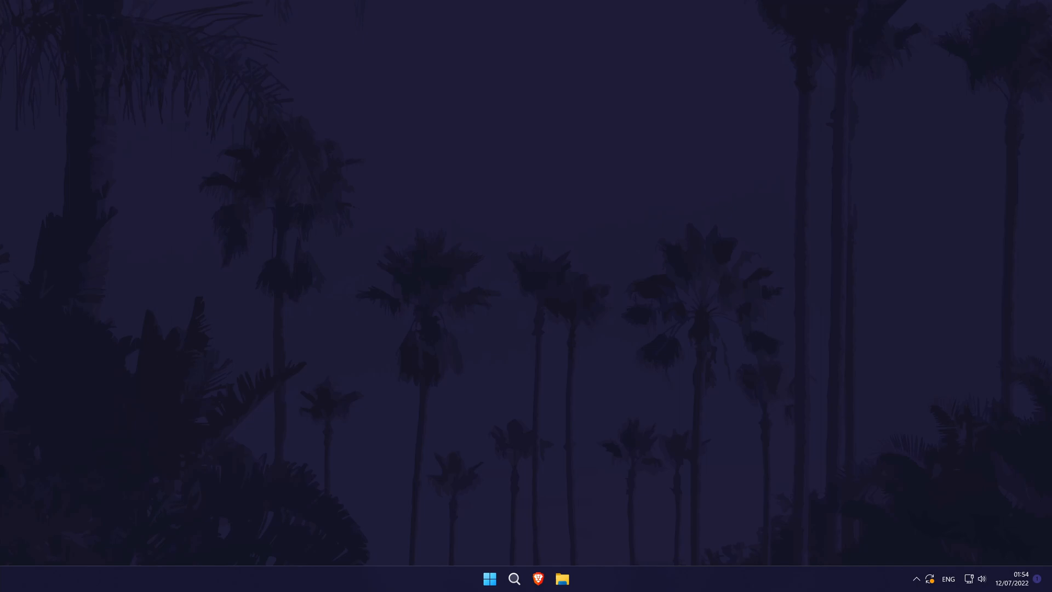
mouse_move(527, 570)
type("sett")
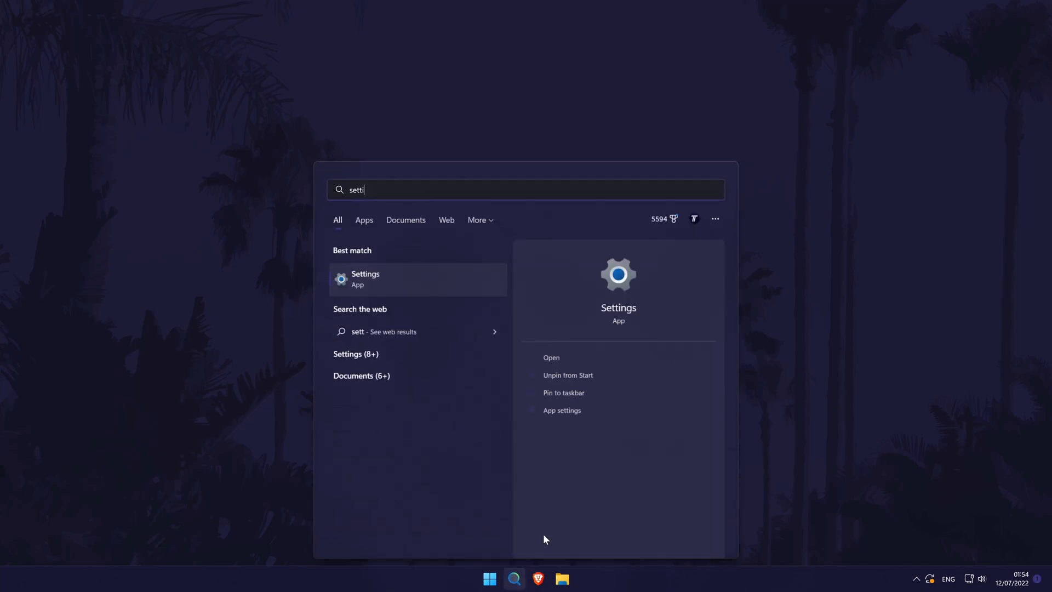
Search 'settings' again and reopen Settings on its System overview
type("ings")
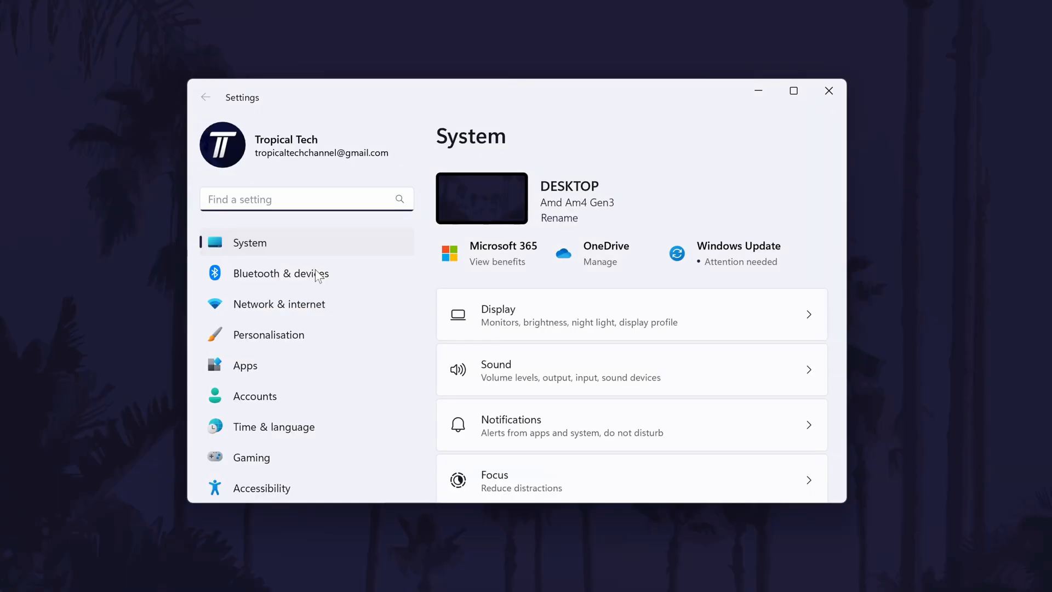
scroll("down", 3)
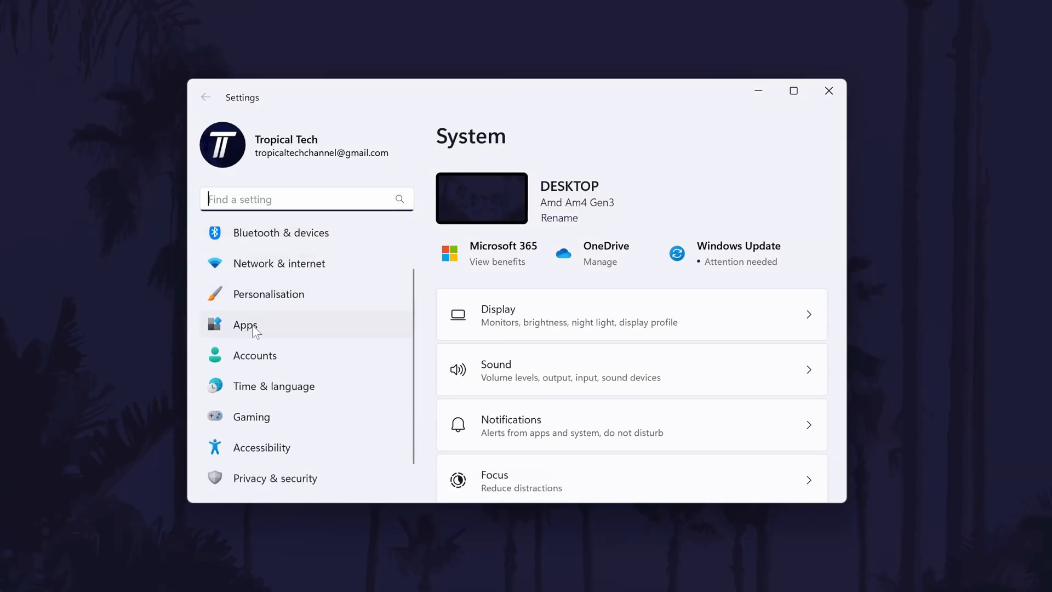
In Apps > Startup, toggle Brave Browser off and back on so it launches at sign-in
left_click(245, 324)
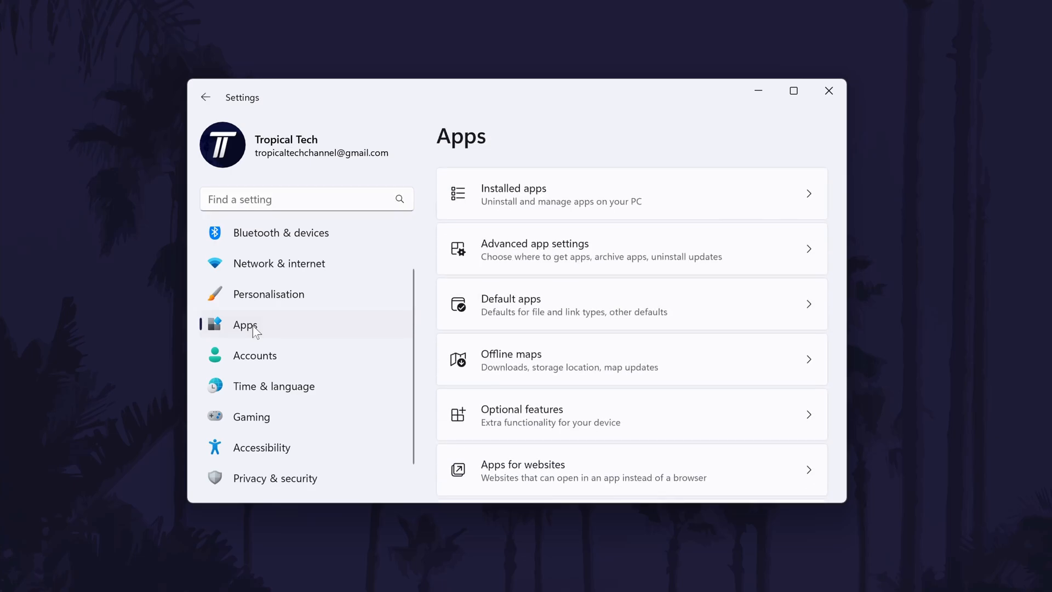
scroll("down", 3)
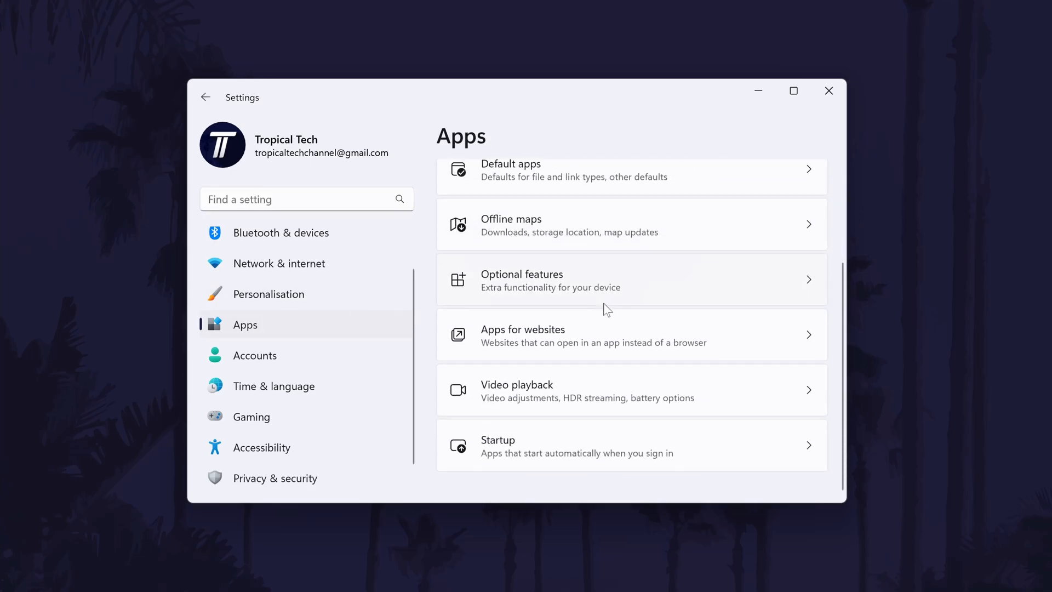
mouse_move(596, 448)
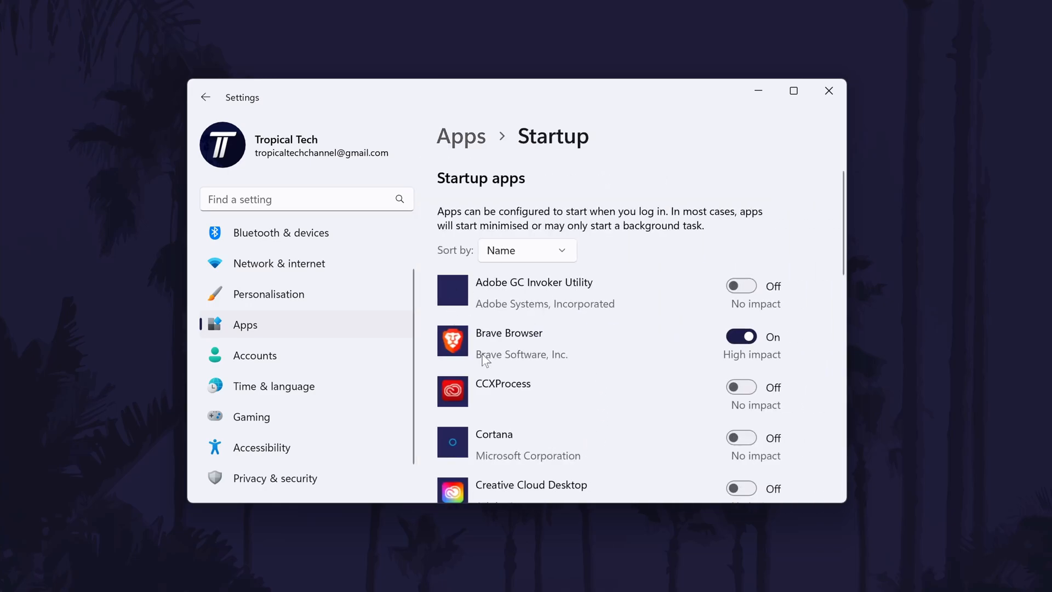
mouse_move(717, 357)
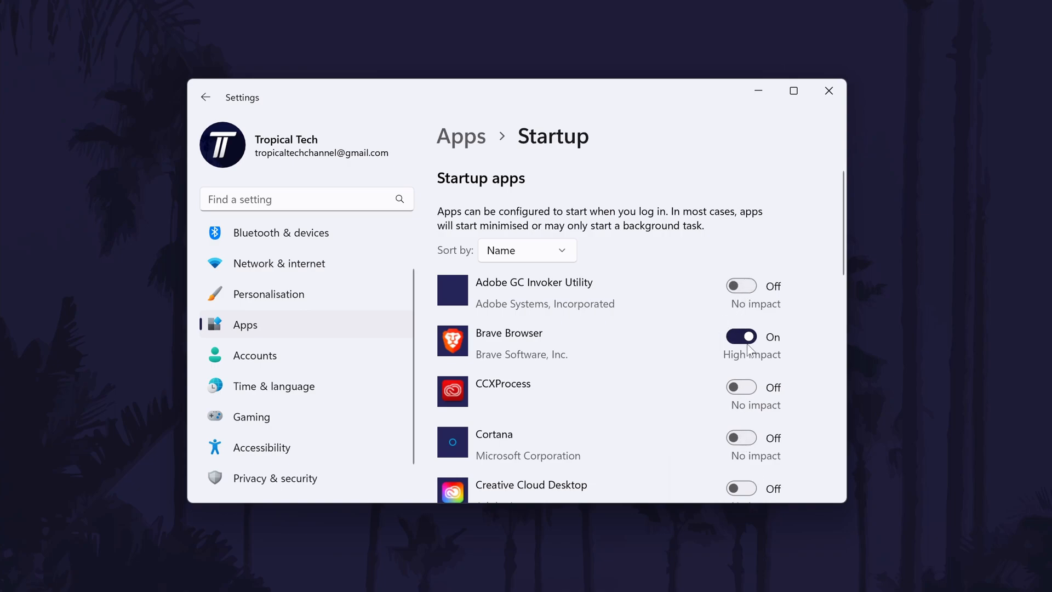
left_click(741, 336)
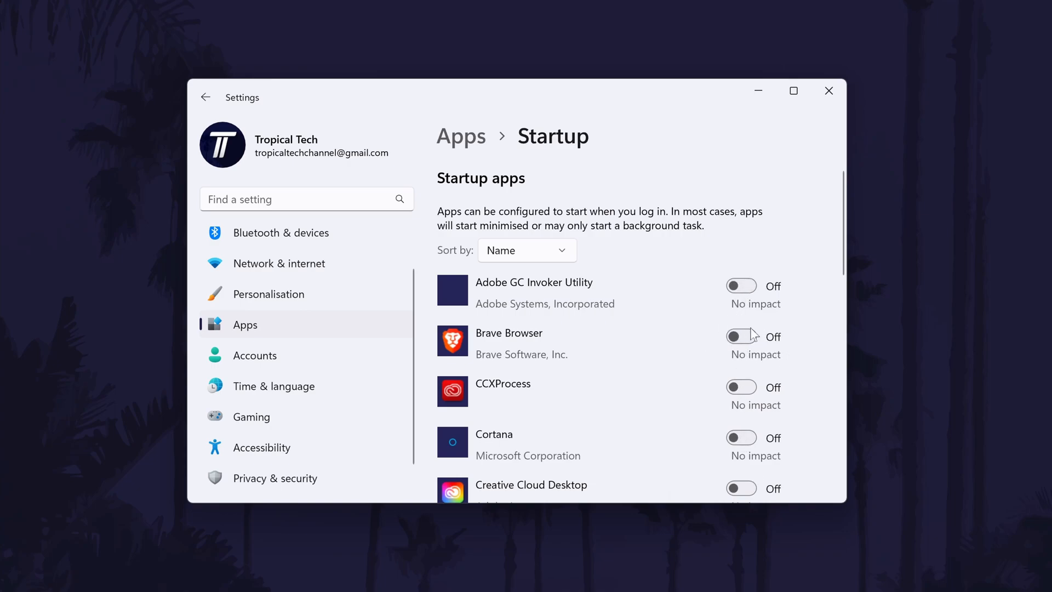
mouse_move(719, 314)
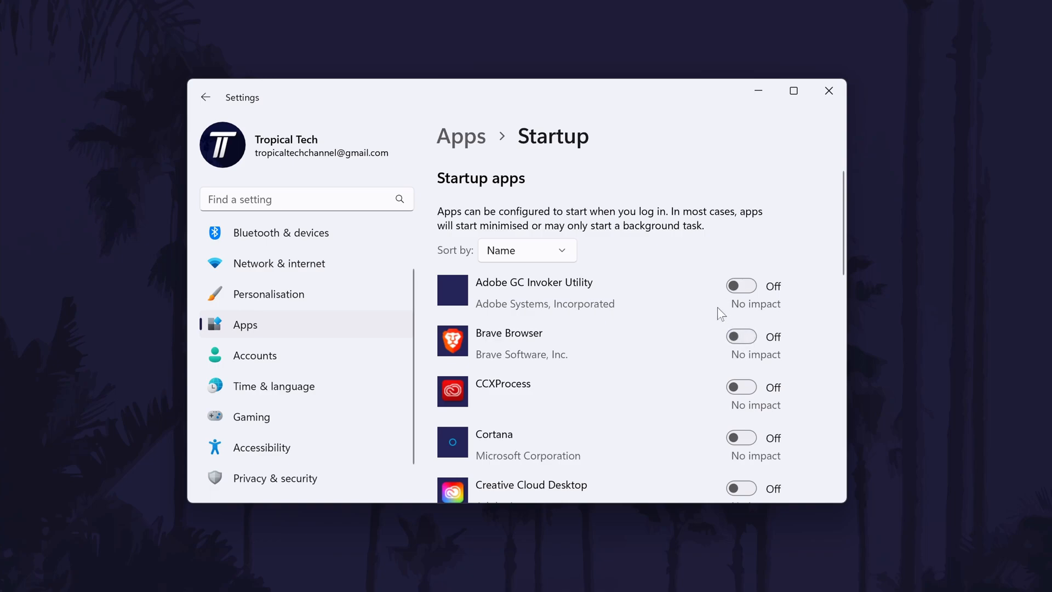
left_click(741, 336)
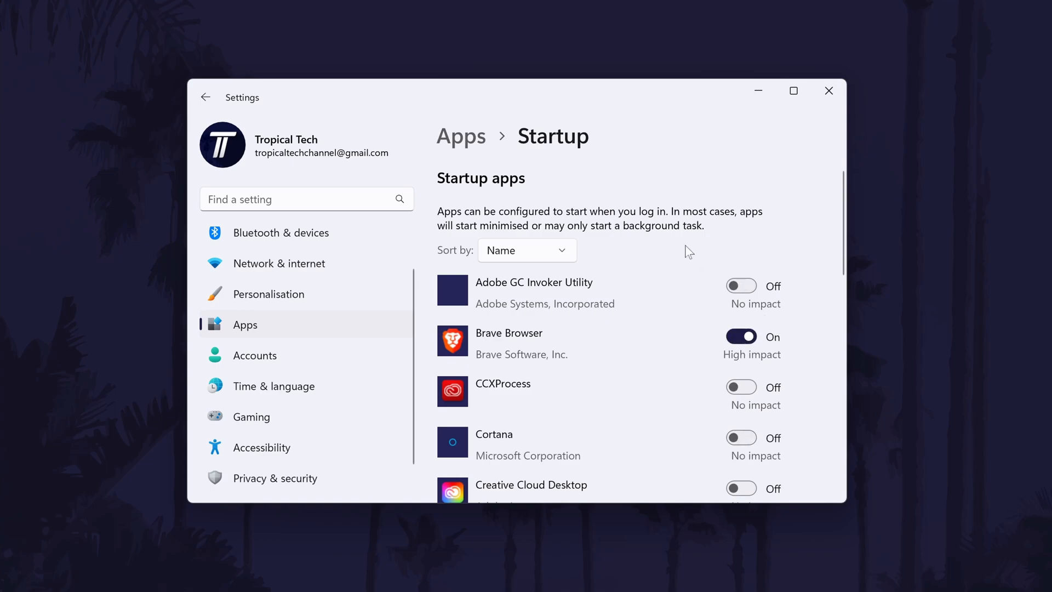
Sort the startup apps by Start-up impact
left_click(525, 250)
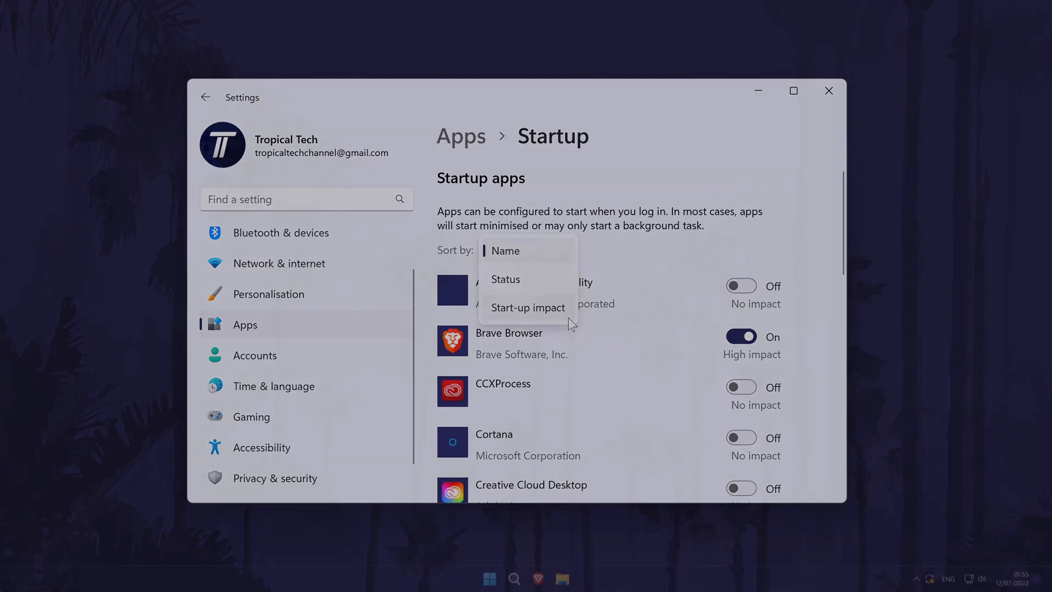
left_click(828, 91)
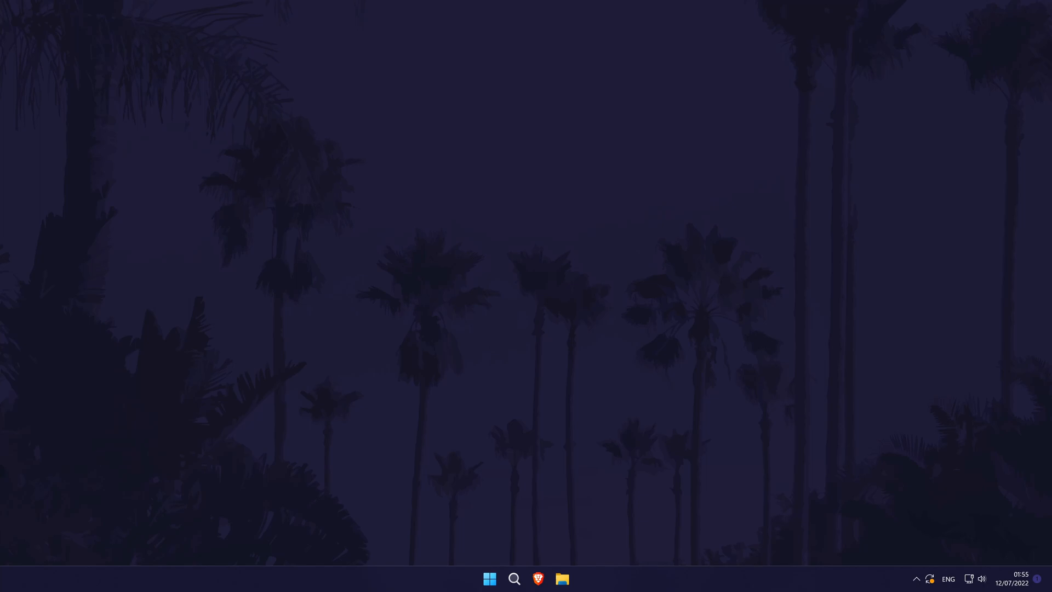
mouse_move(514, 578)
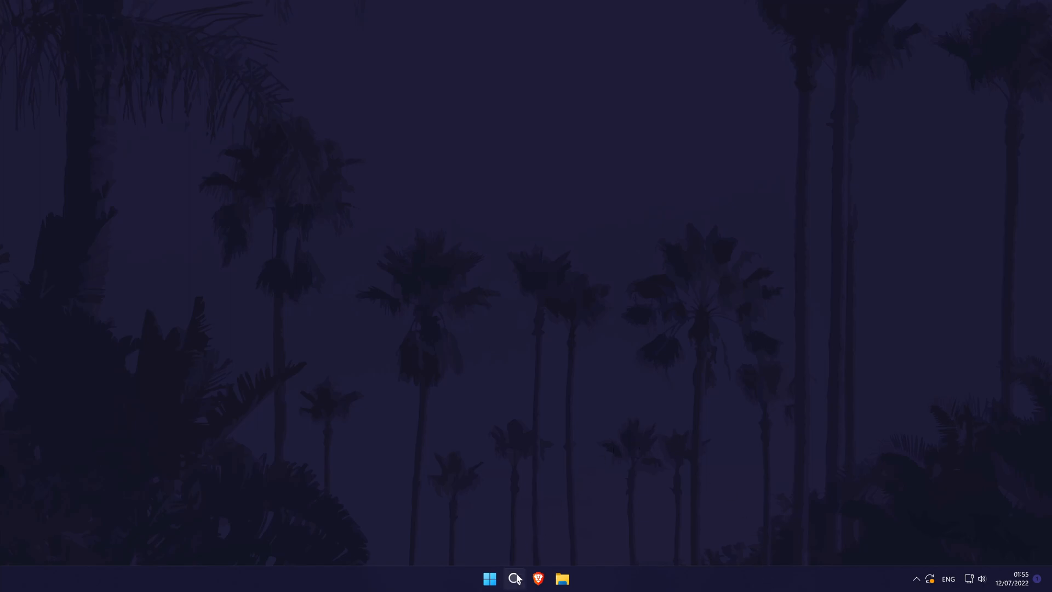
Search for Task Manager from the taskbar and launch it
left_click(515, 578)
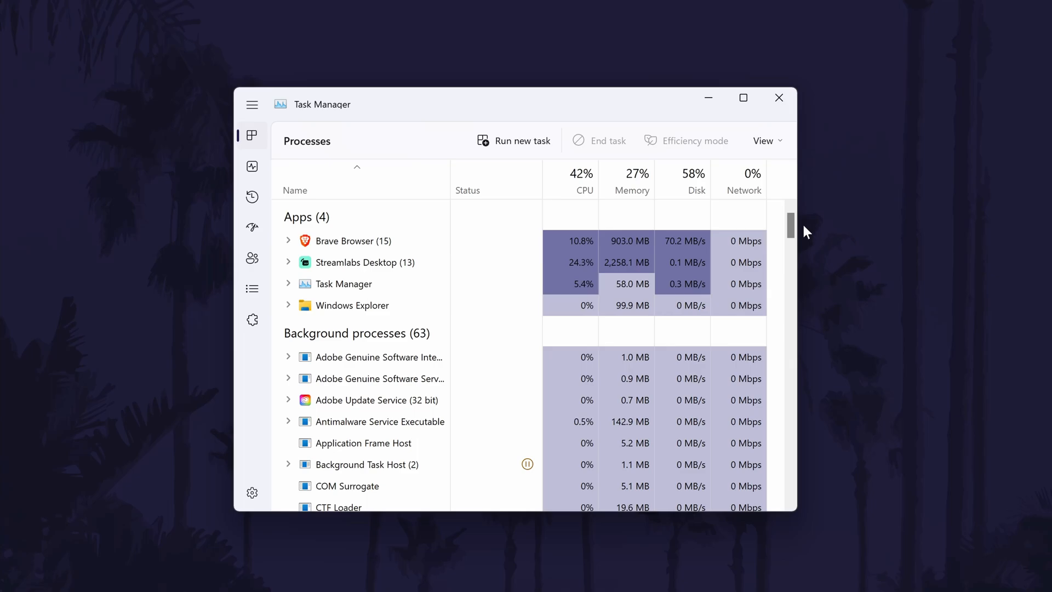
Locate Steam (32 bit) in the Processes list and end its task
scroll("down", 3)
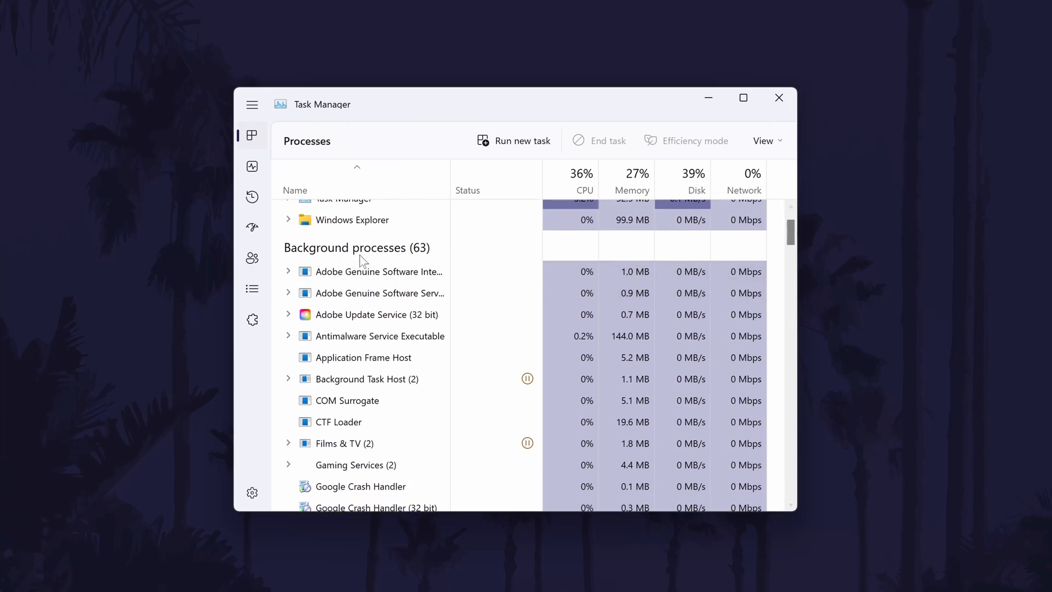
scroll("down", 3)
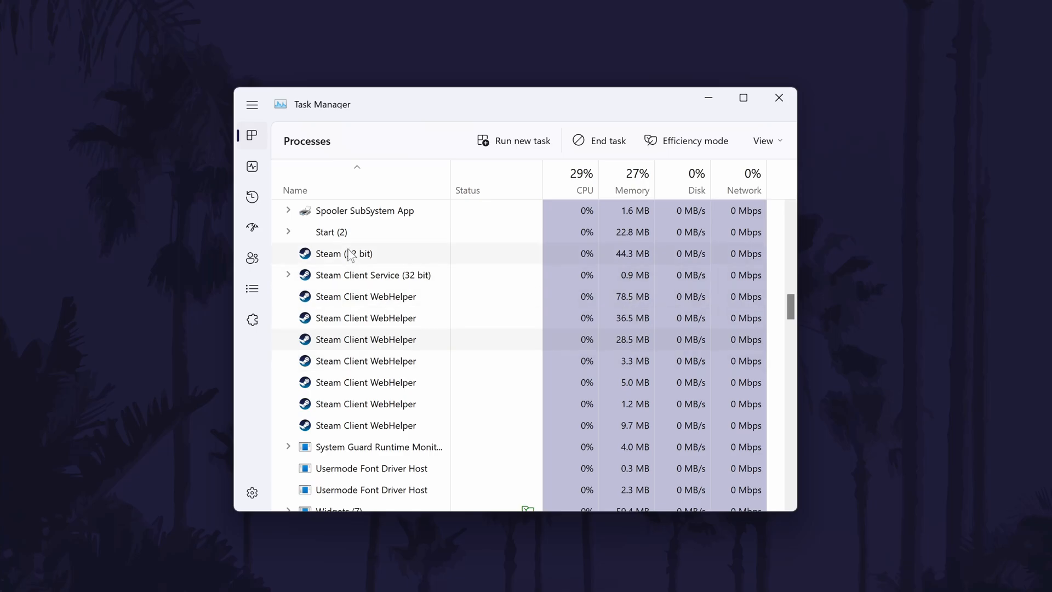
right_click(335, 253)
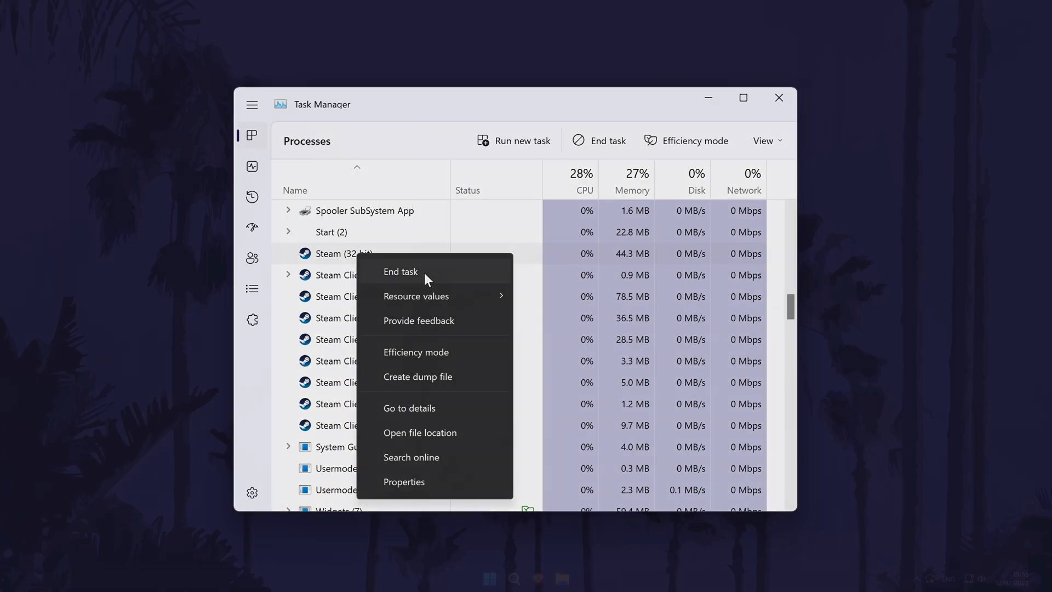
left_click(400, 272)
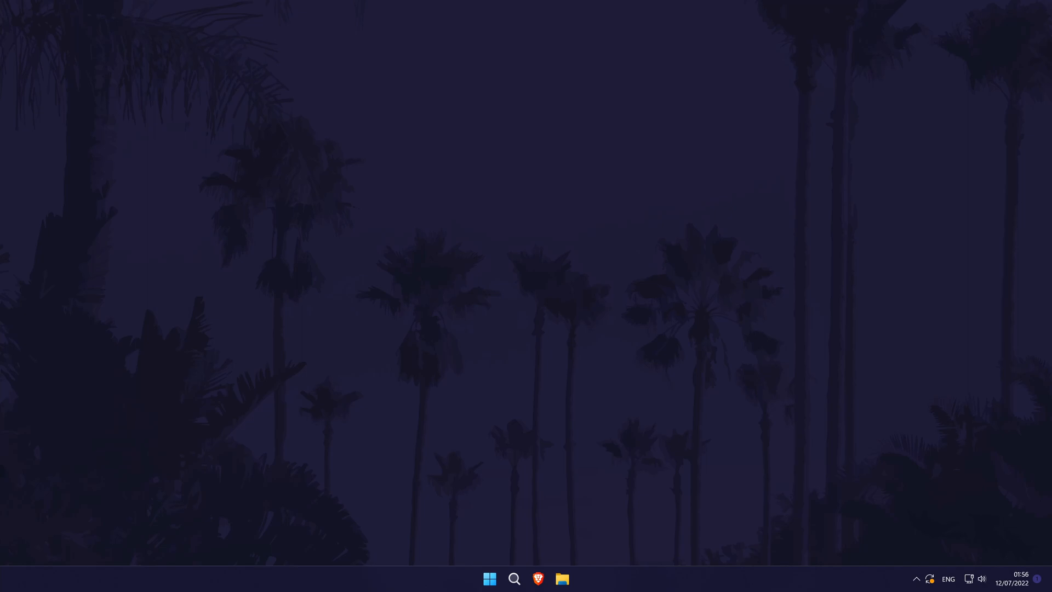
mouse_move(760, 577)
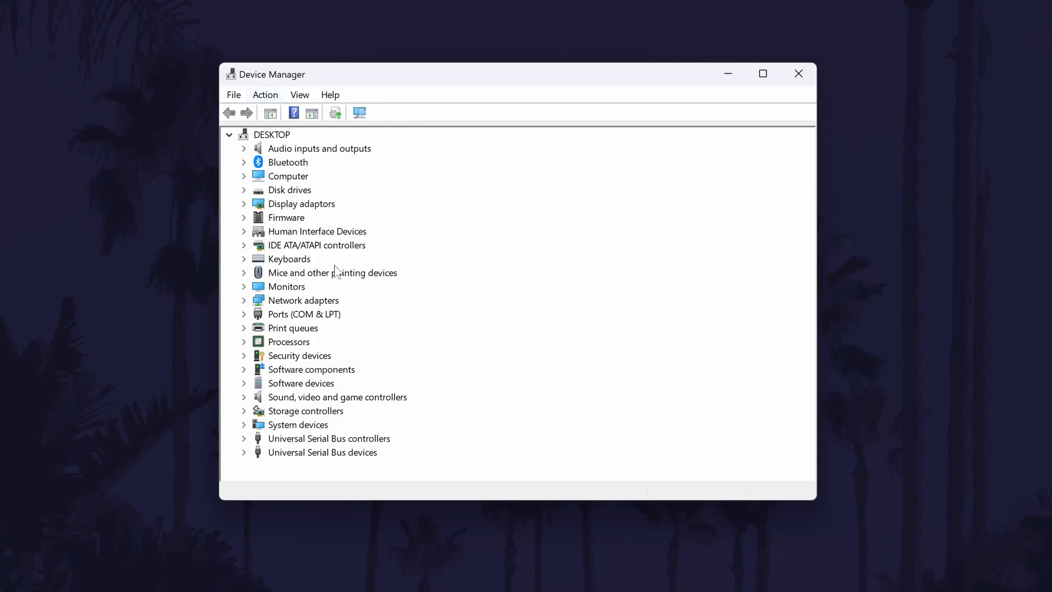
Expand Display adaptors in Device Manager to identify the graphics card
left_click(300, 204)
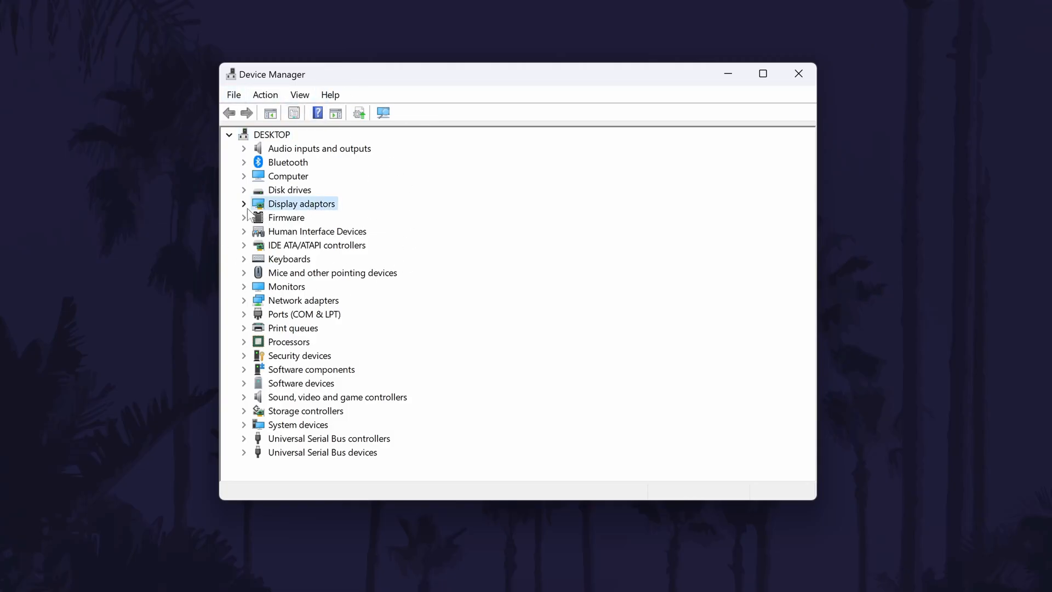
left_click(243, 204)
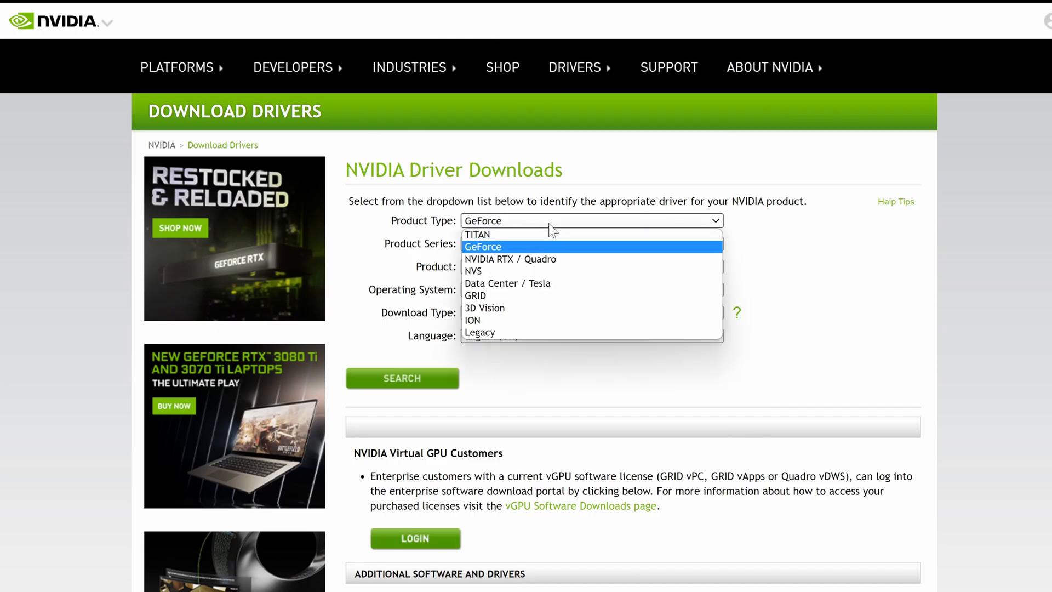
Find the GeForce RTX 3070 Windows 11 Game Ready driver and start its download
left_click(482, 247)
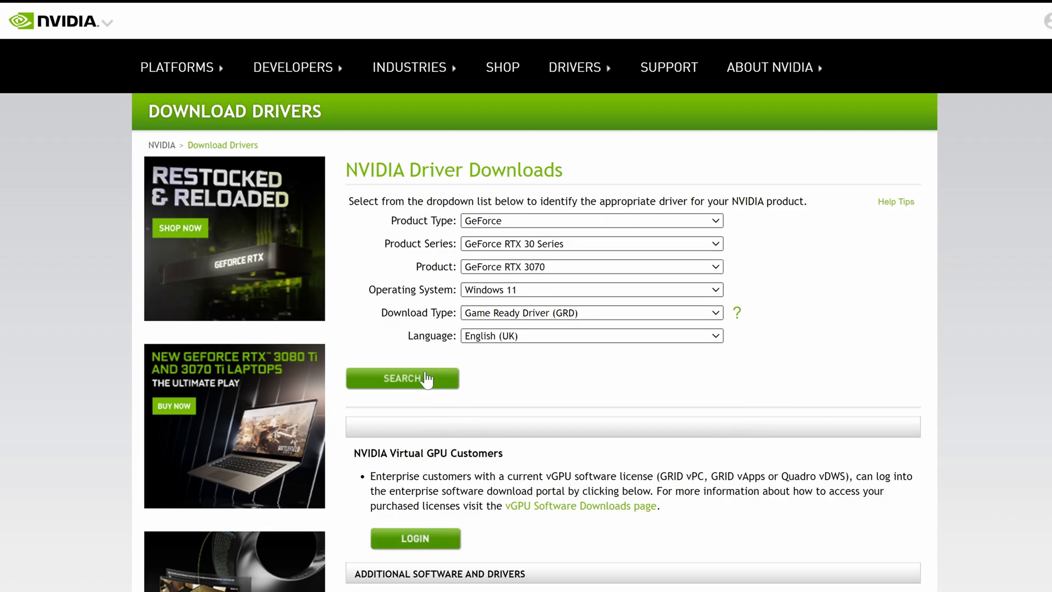
left_click(402, 378)
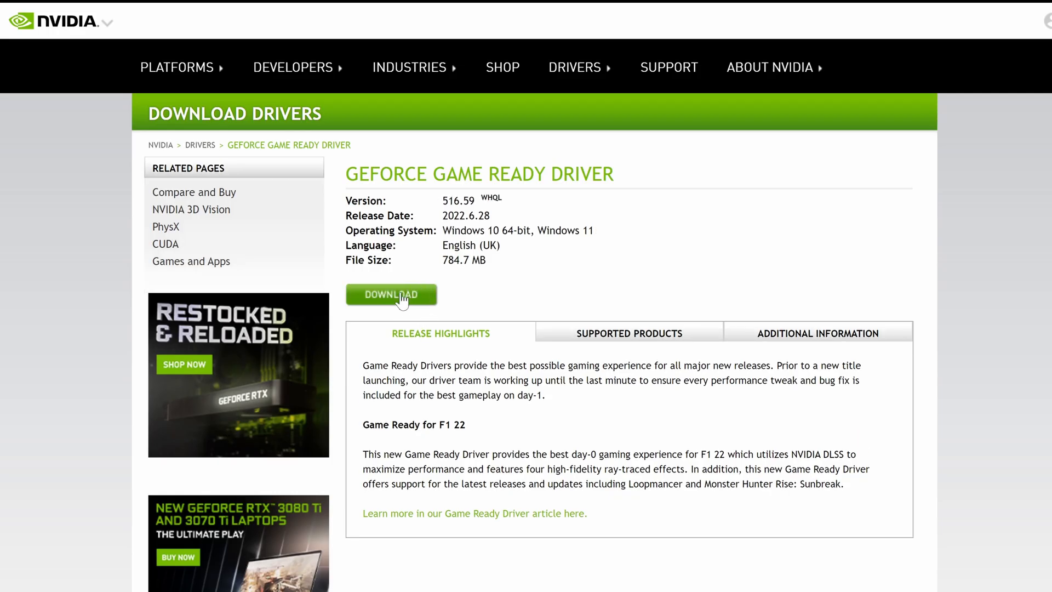
mouse_move(427, 303)
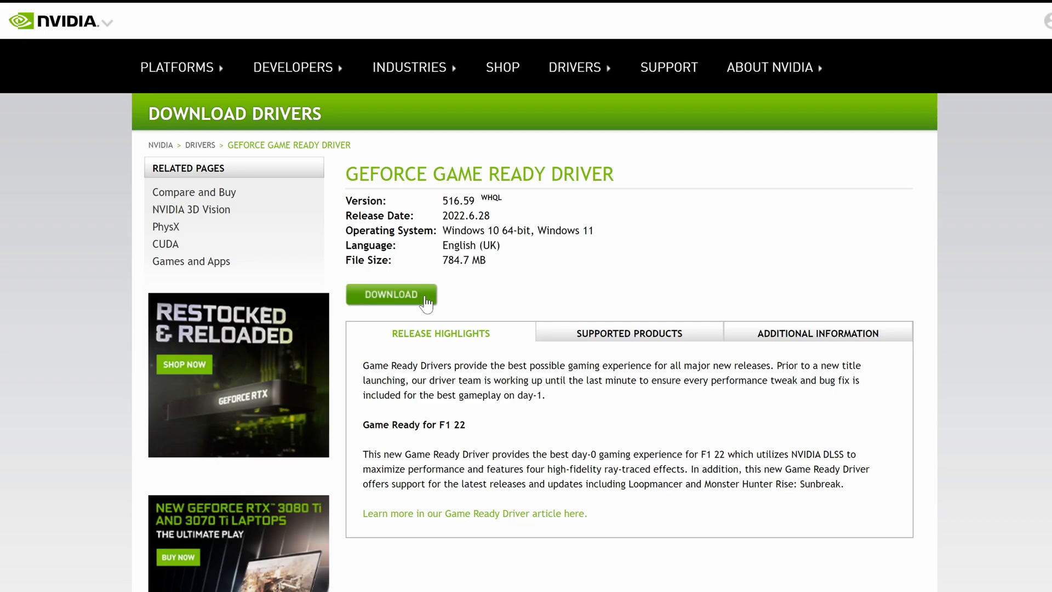
left_click(390, 295)
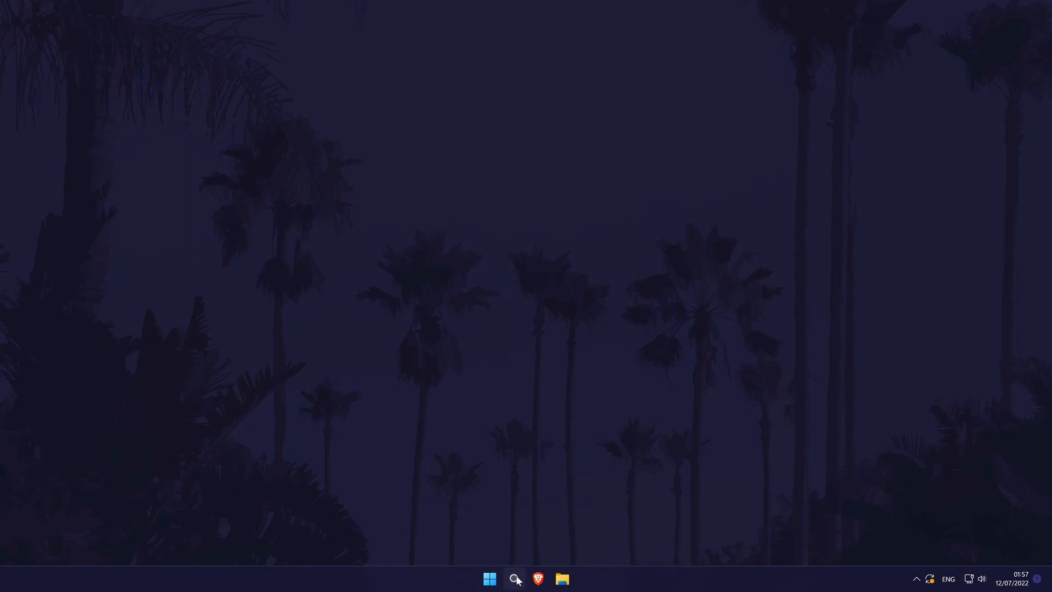
Reopen Settings and go to Apps > Installed apps
type("settings")
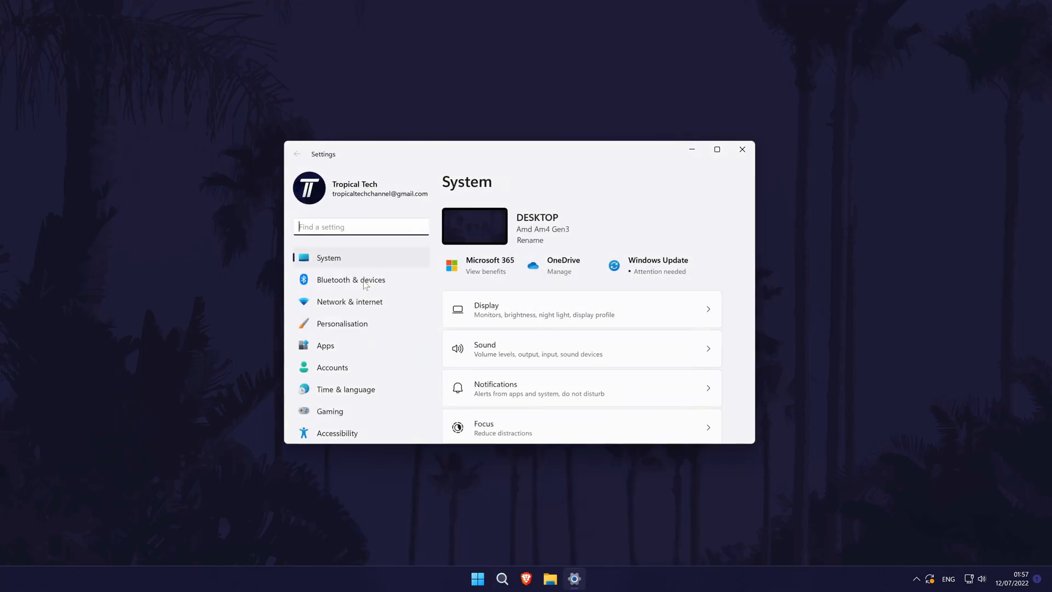
left_click(716, 149)
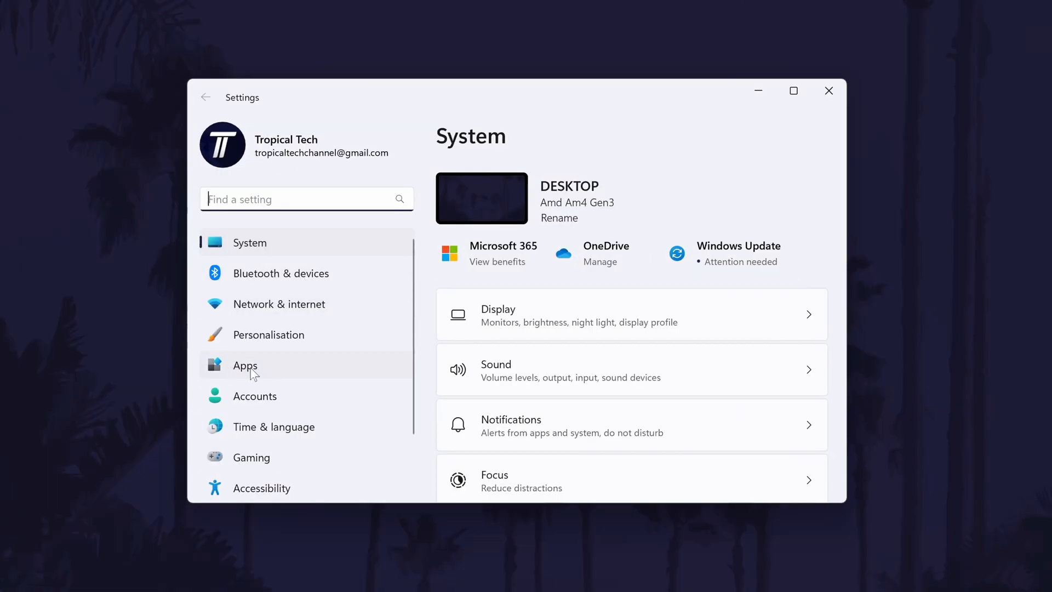
left_click(244, 365)
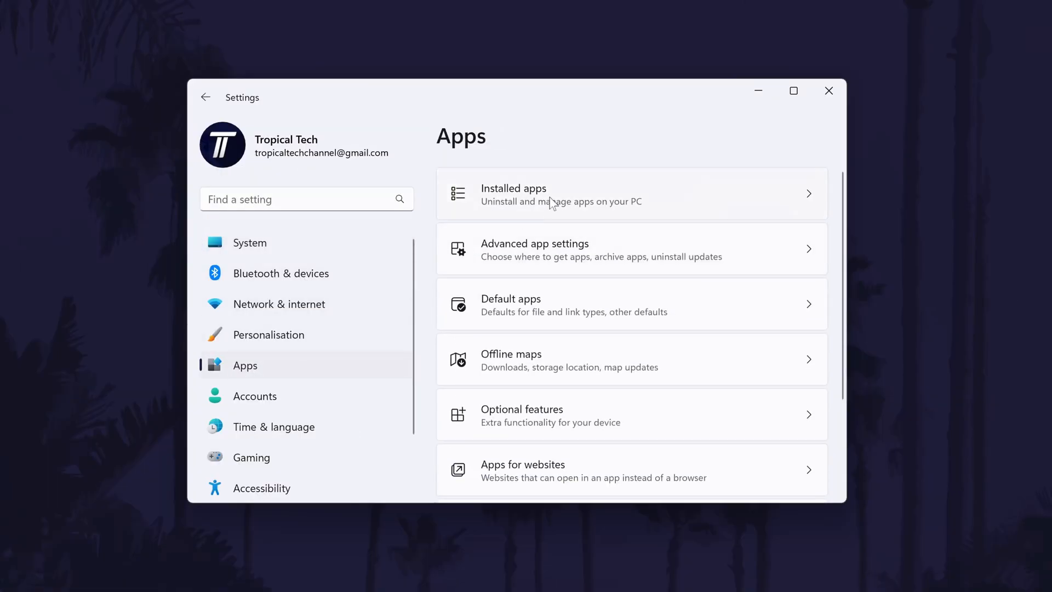
left_click(563, 195)
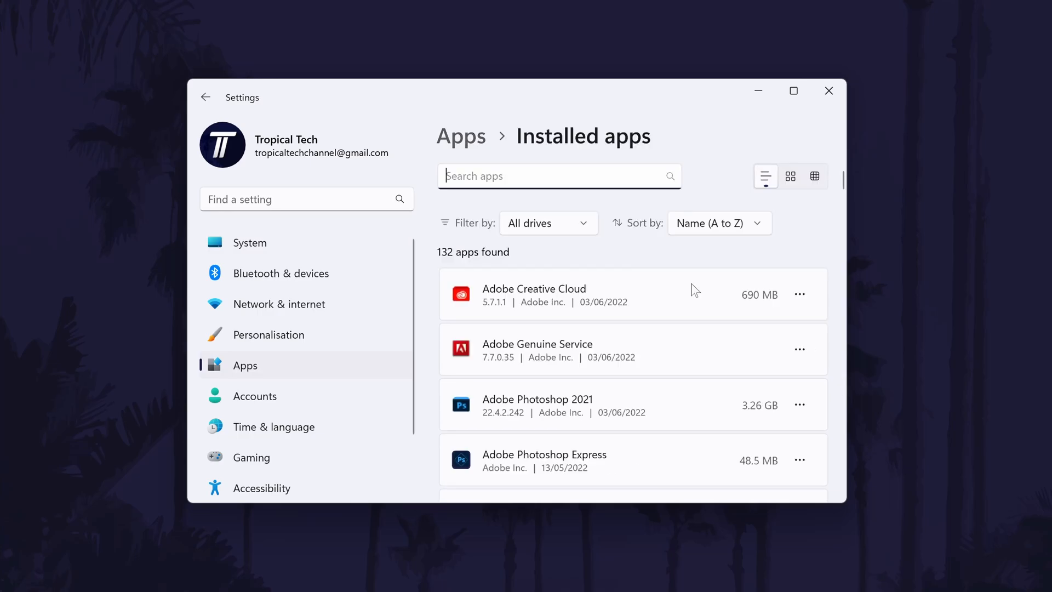
mouse_move(787, 285)
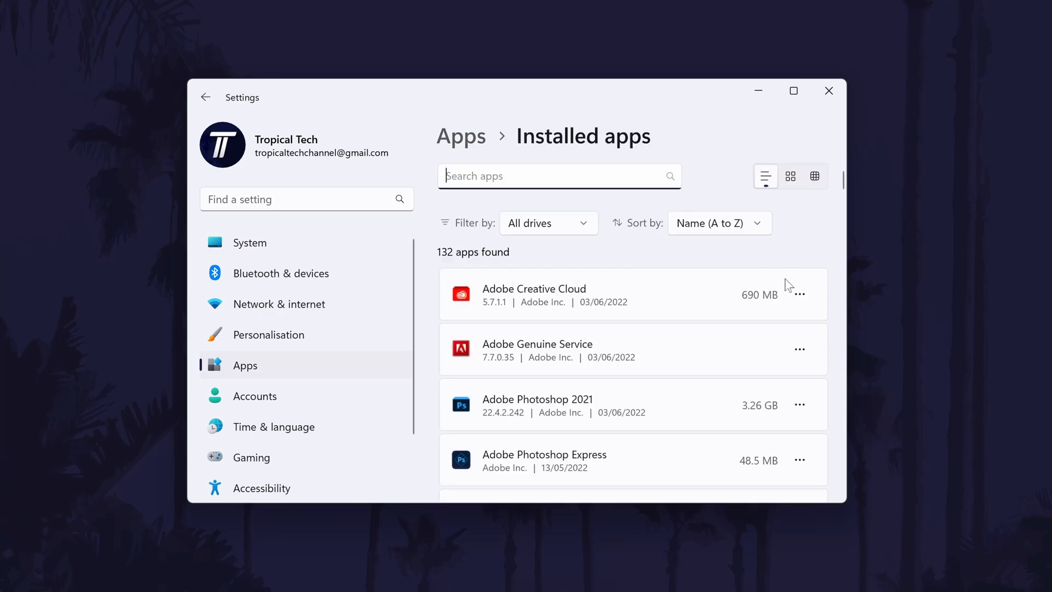
Choose Uninstall for Adobe Photoshop 2021 from its options menu
left_click(799, 405)
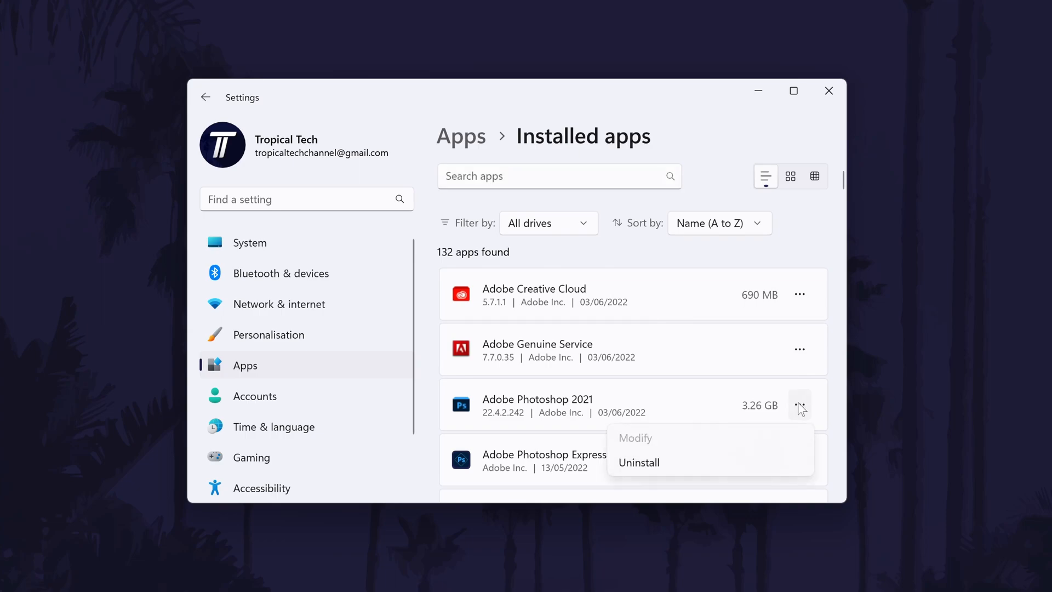
mouse_move(745, 471)
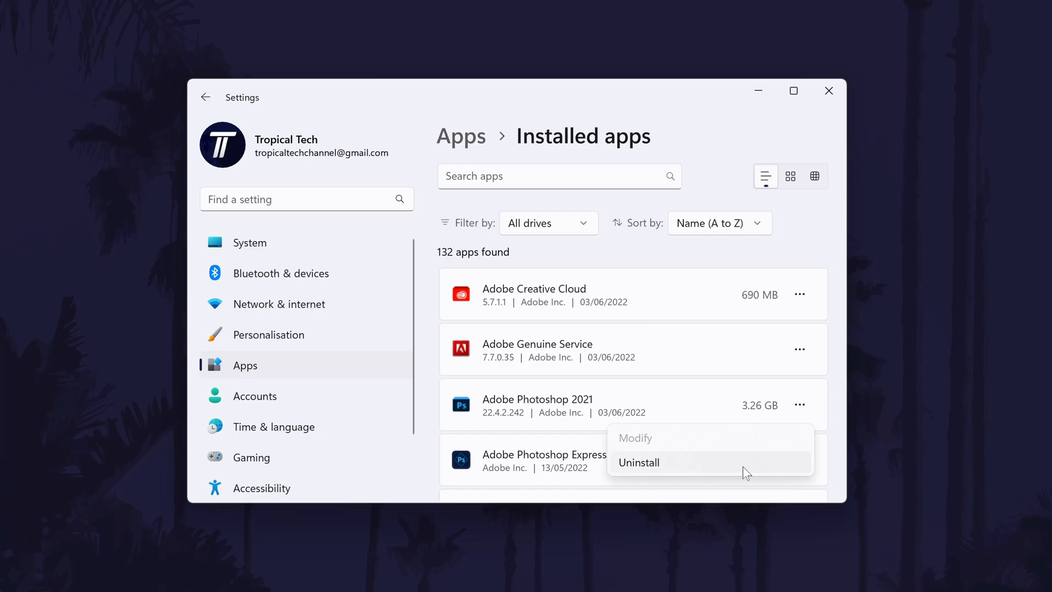
left_click(828, 91)
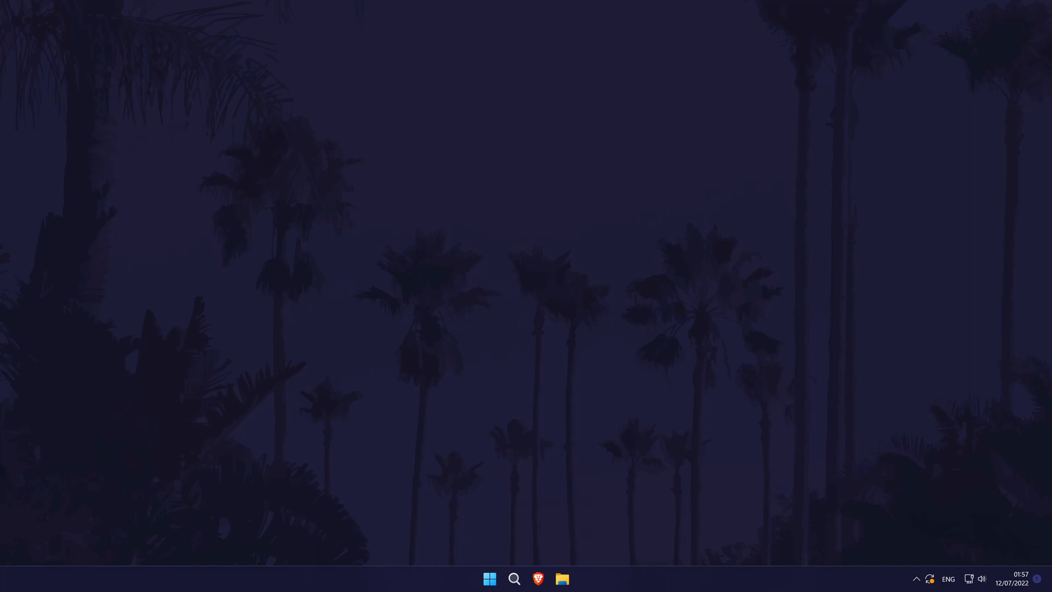
mouse_move(554, 556)
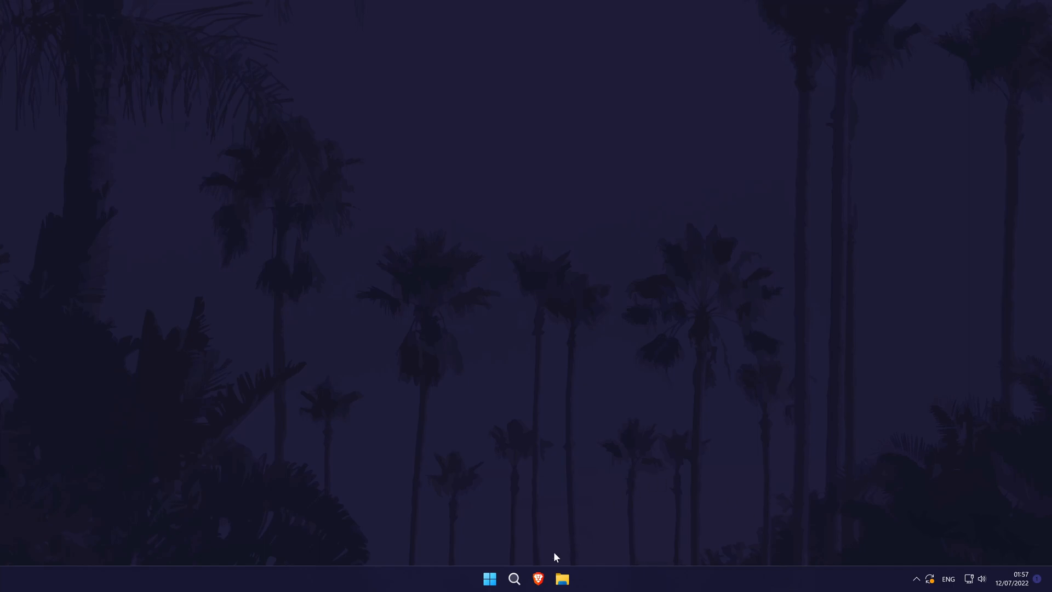
Search 'gs' and reach the Game Mode page under Gaming
left_click(514, 578)
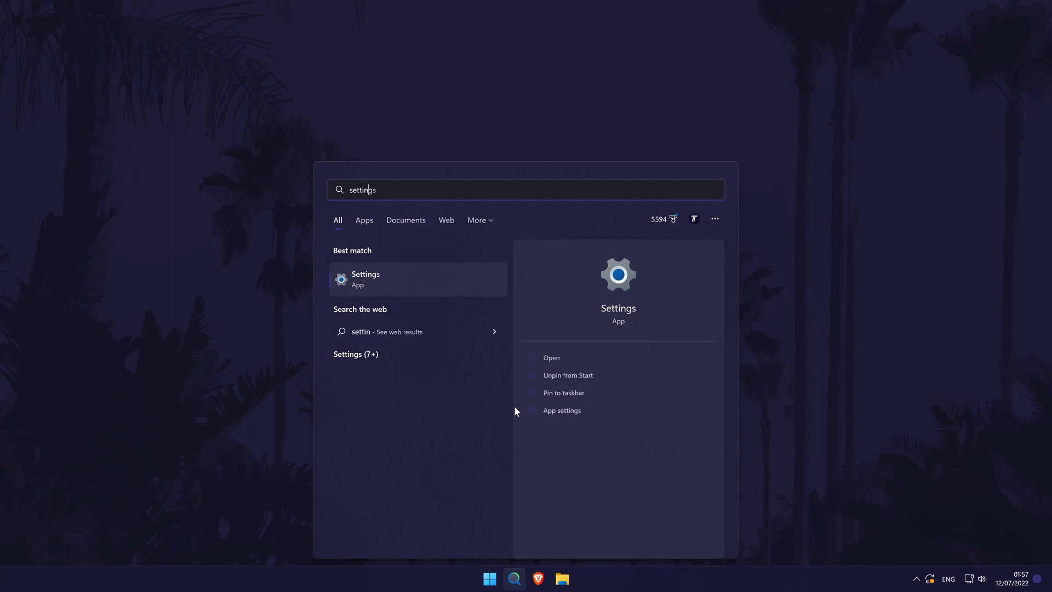
type("gs")
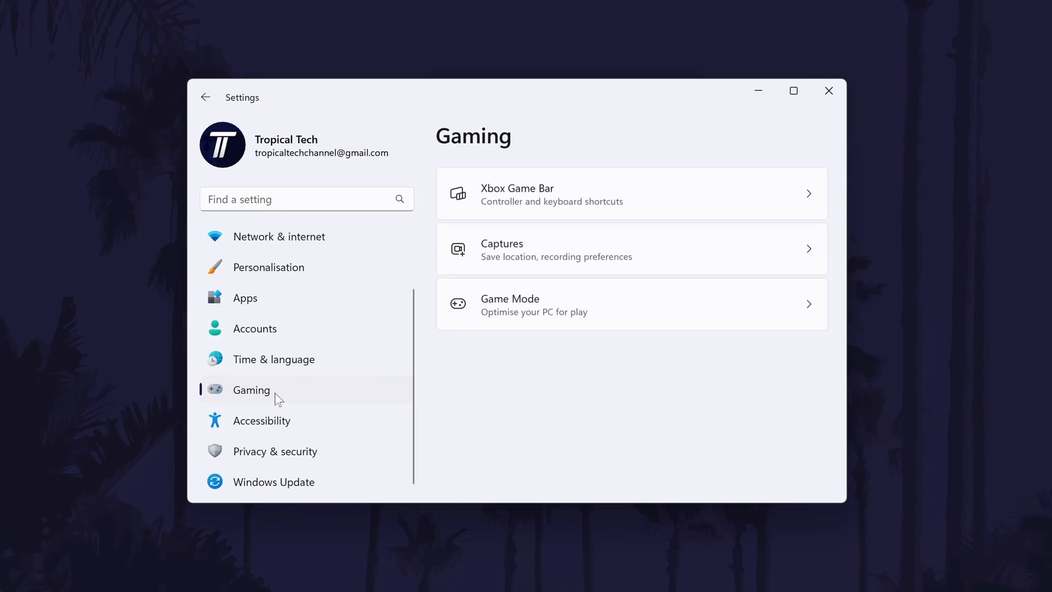
left_click(631, 303)
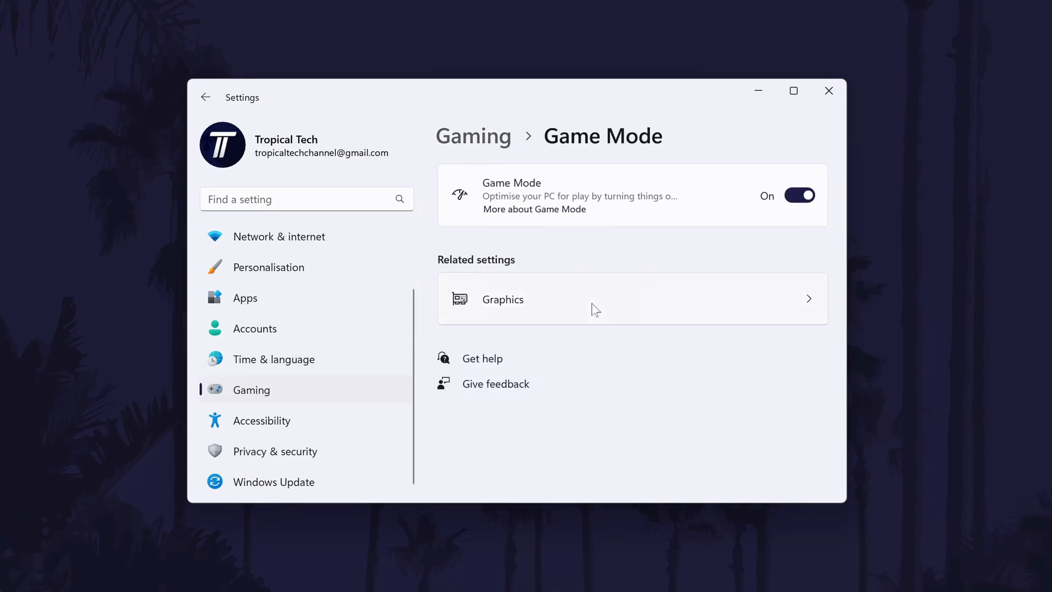
Flip the Game Mode toggle off and close Settings back to the desktop
left_click(799, 195)
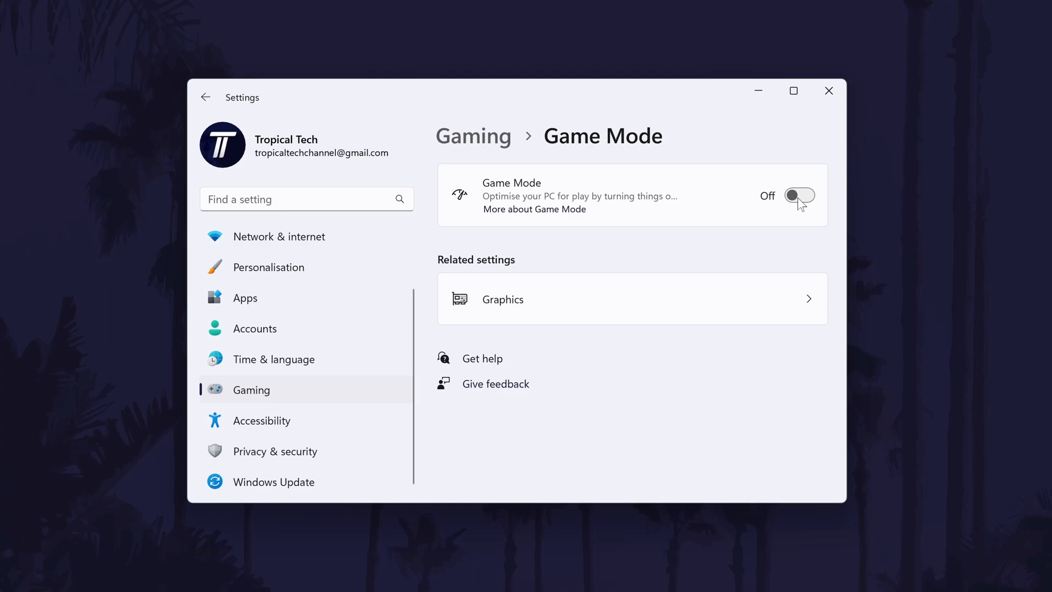
left_click(828, 91)
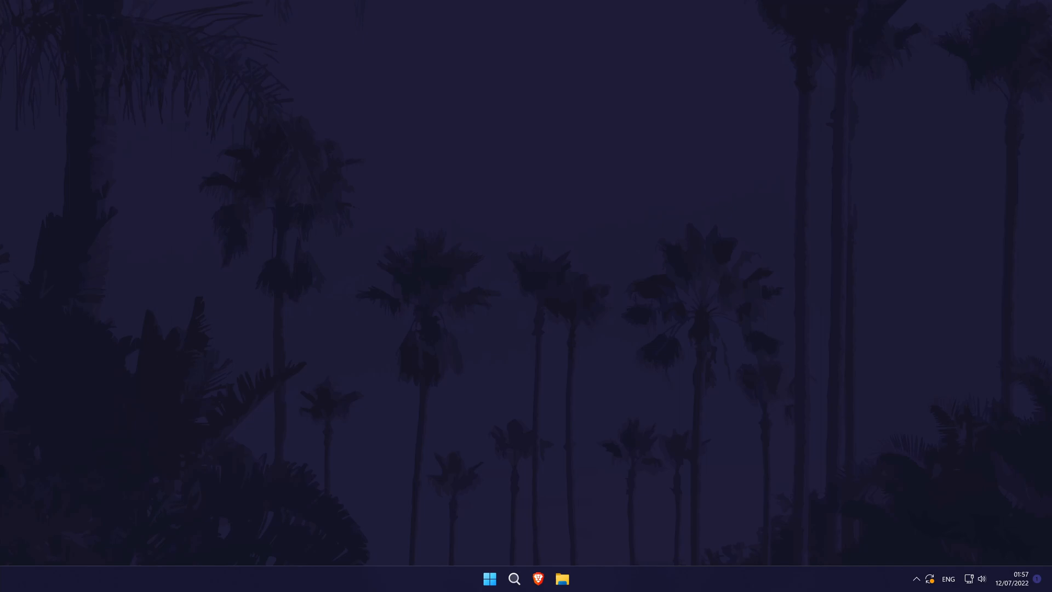
left_click(536, 579)
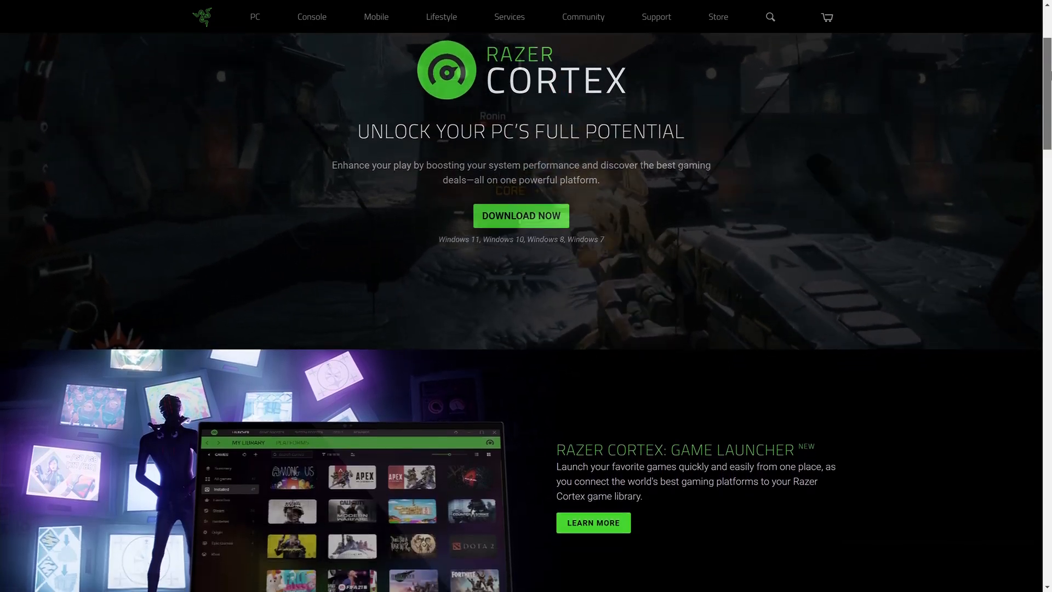
scroll("down", 3)
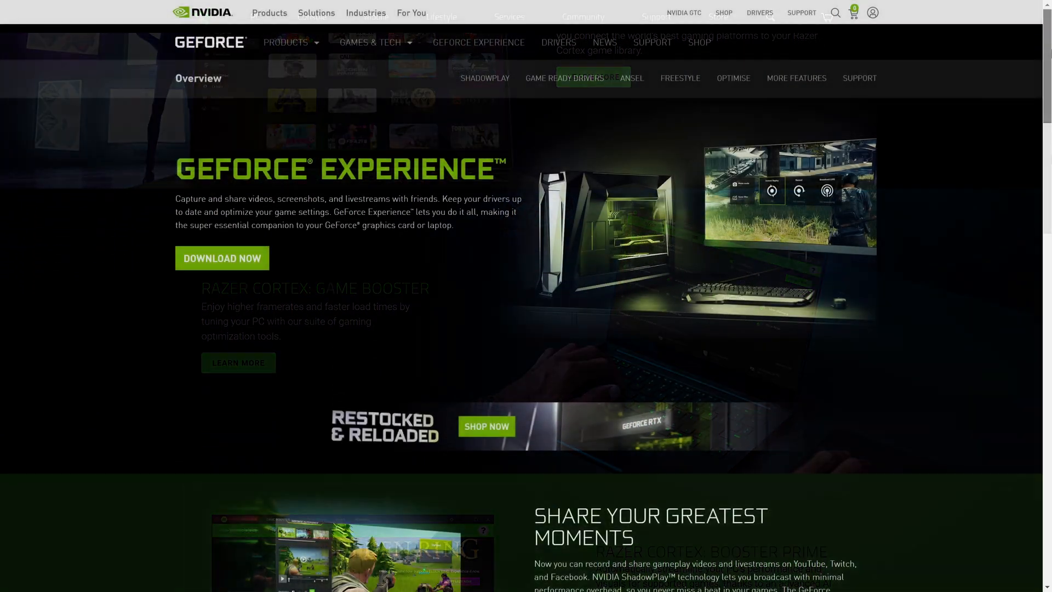
scroll("down", 3)
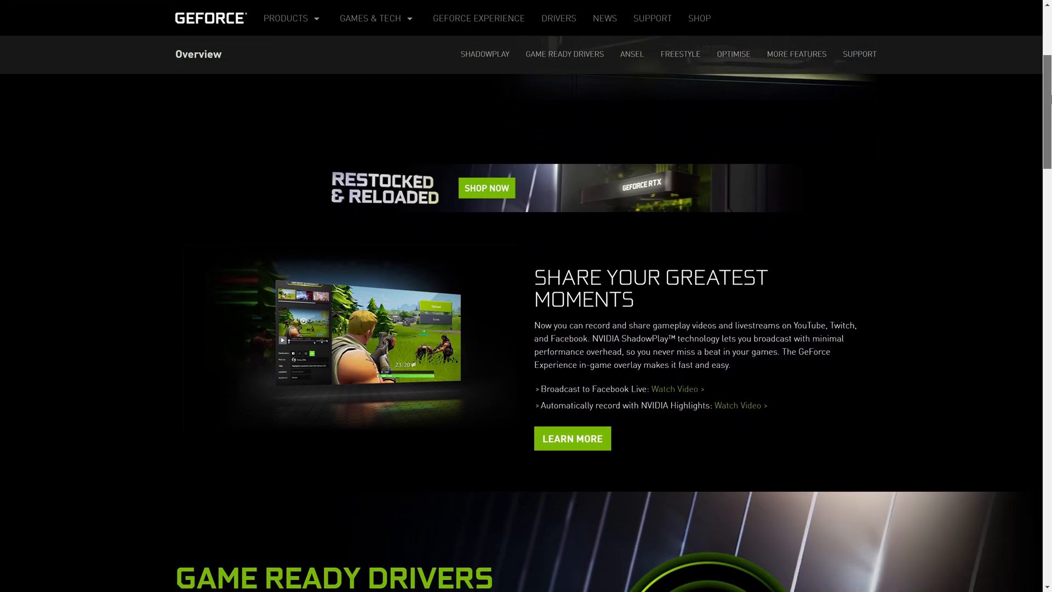
scroll("down", 3)
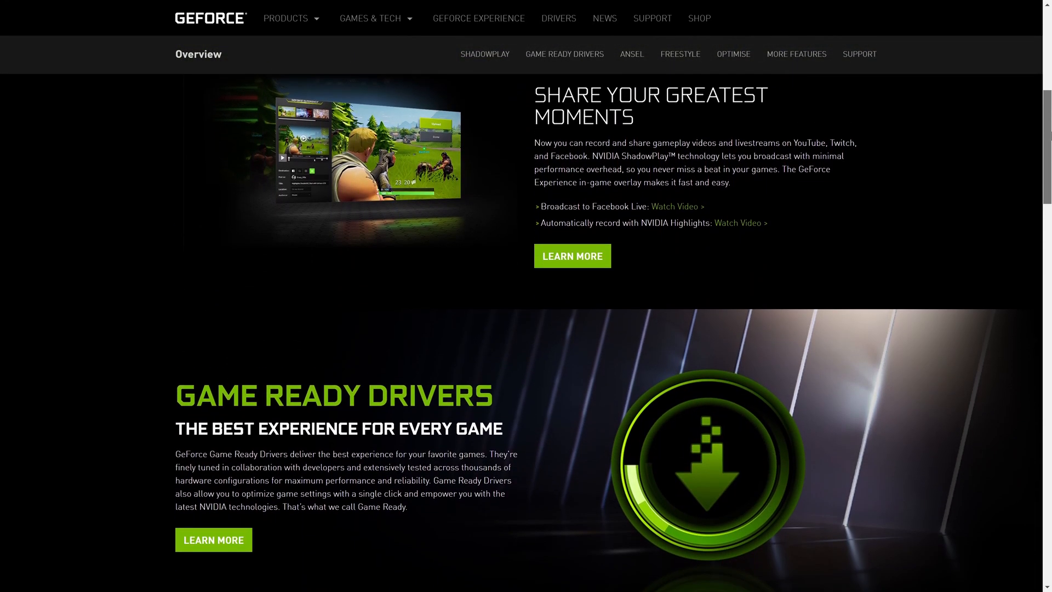
scroll("down", 3)
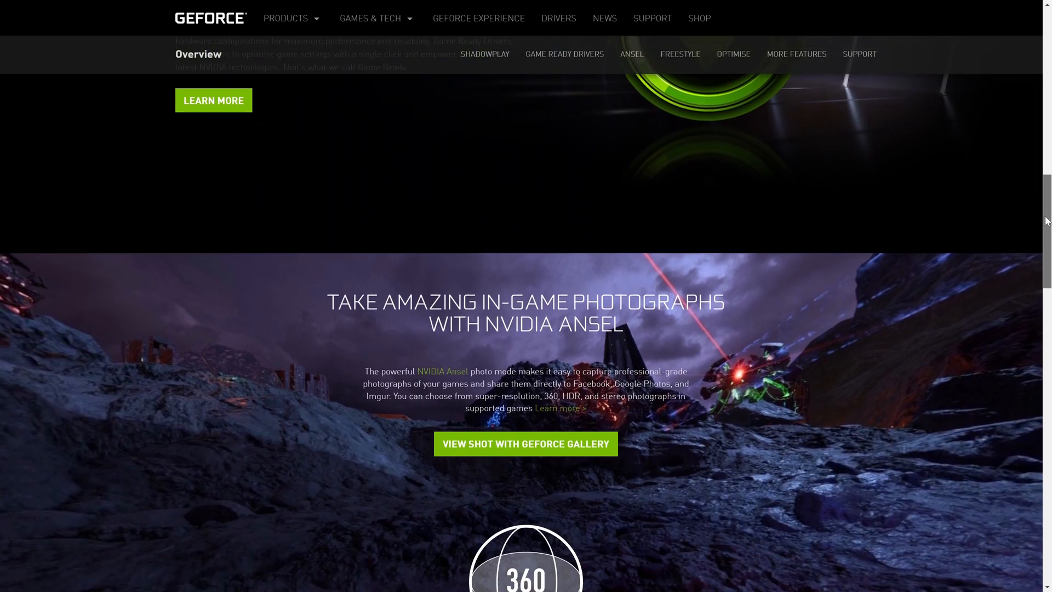
scroll("down", 3)
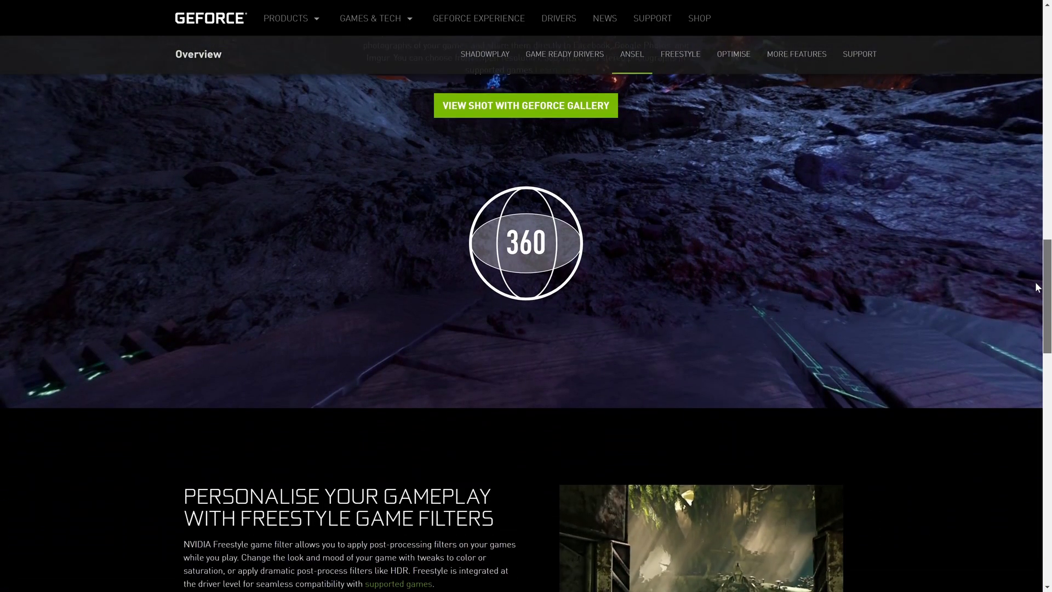
scroll("down", 3)
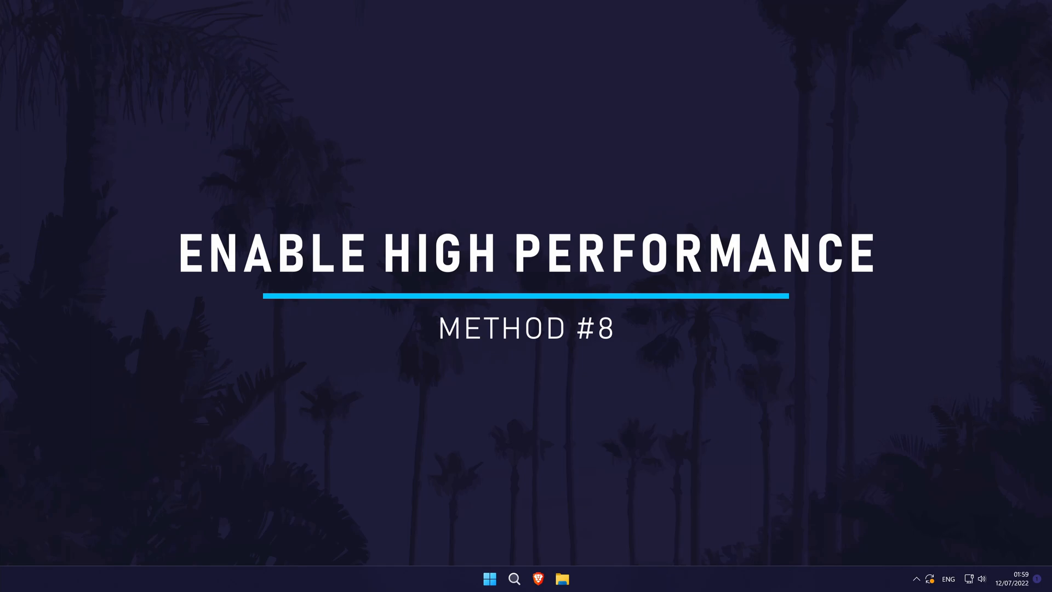
Reach System > Power and expand the Power mode dropdown, currently Balanced
left_click(513, 579)
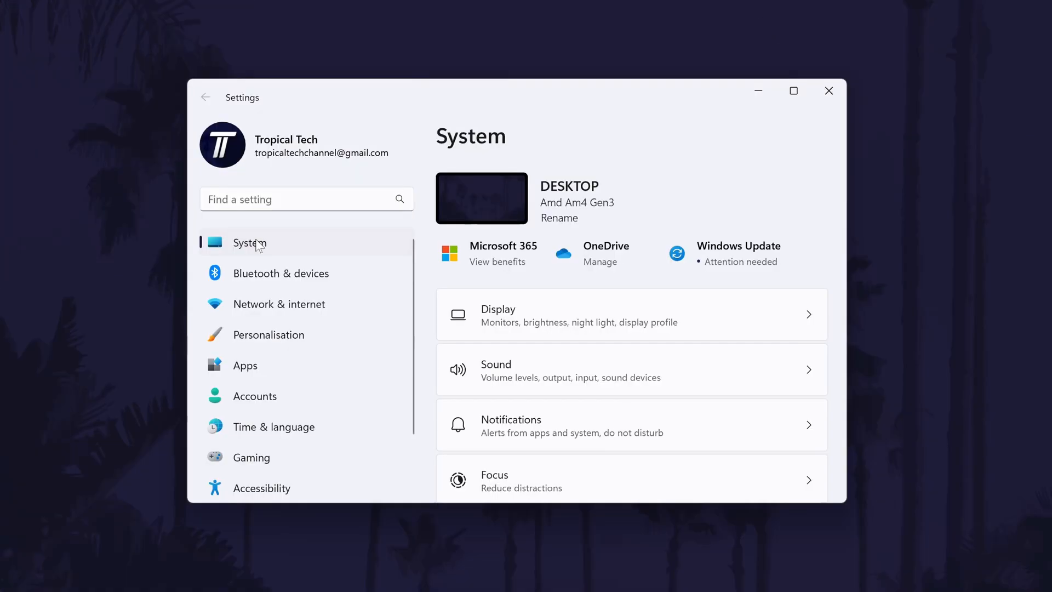
scroll("down", 3)
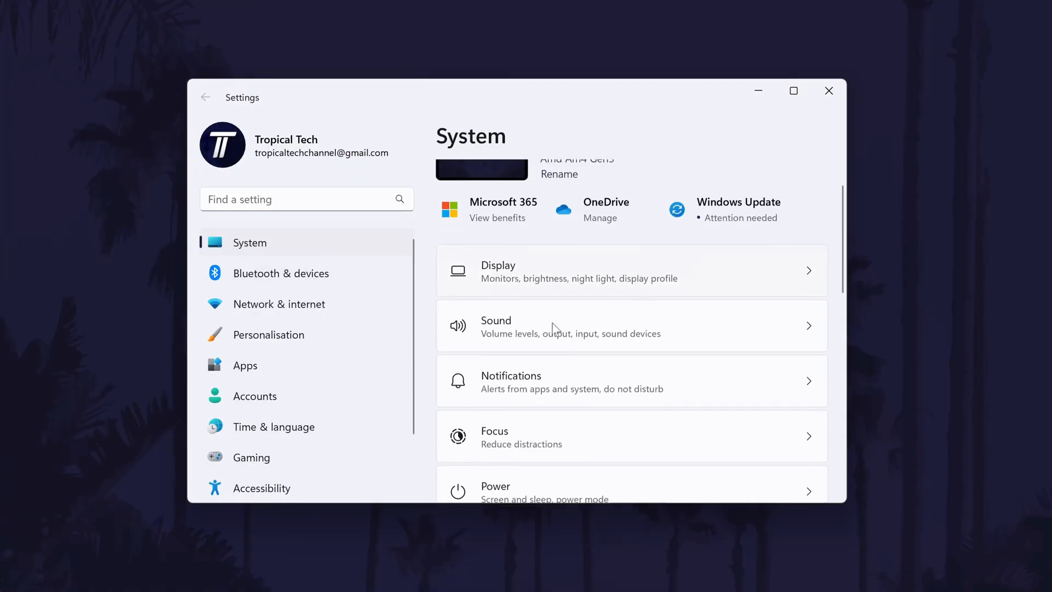
scroll("down", 3)
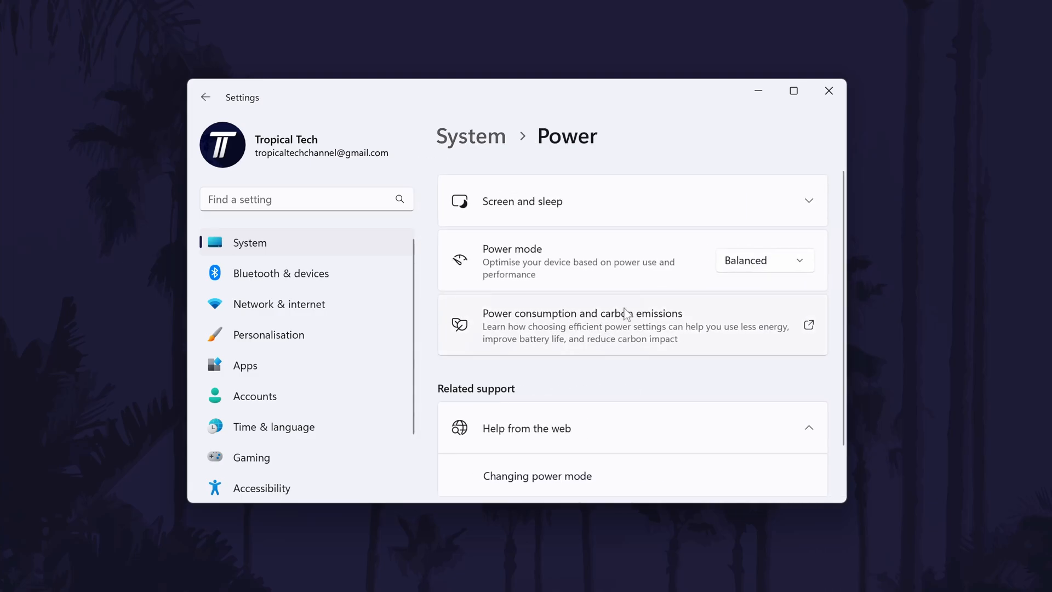
mouse_move(547, 262)
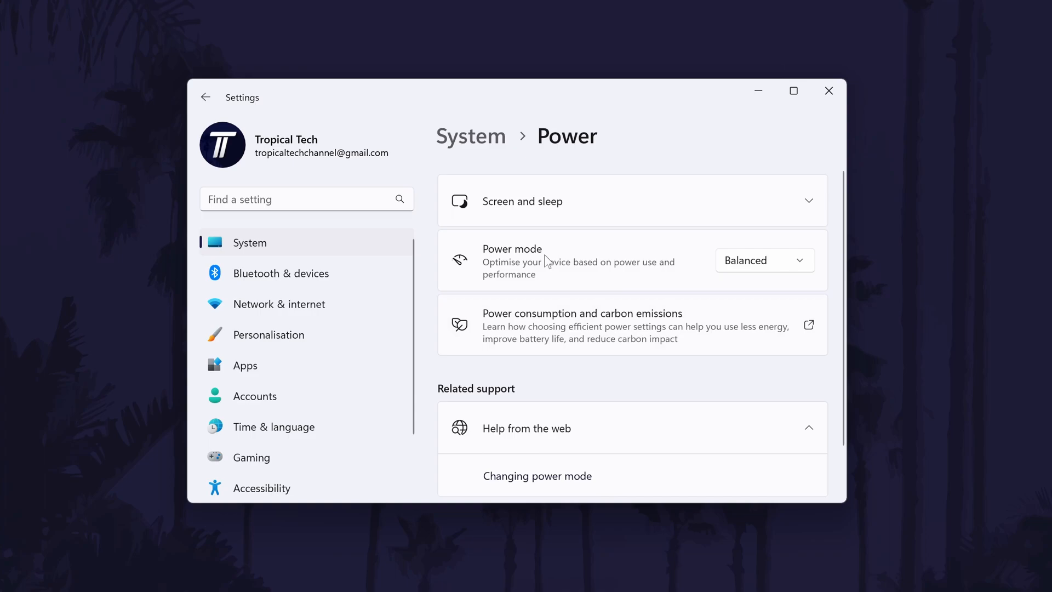
mouse_move(565, 270)
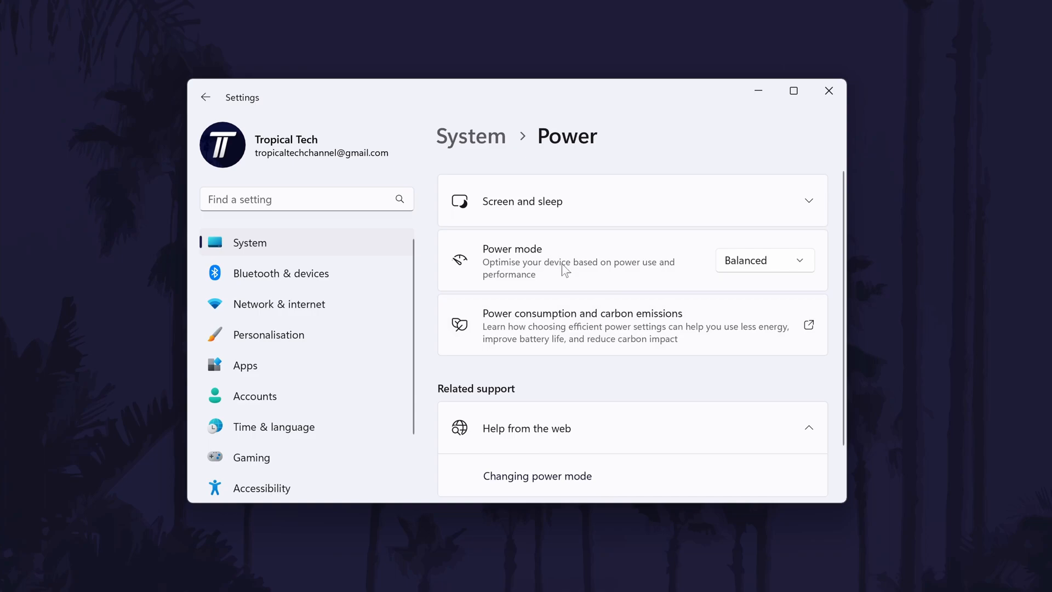
left_click(763, 261)
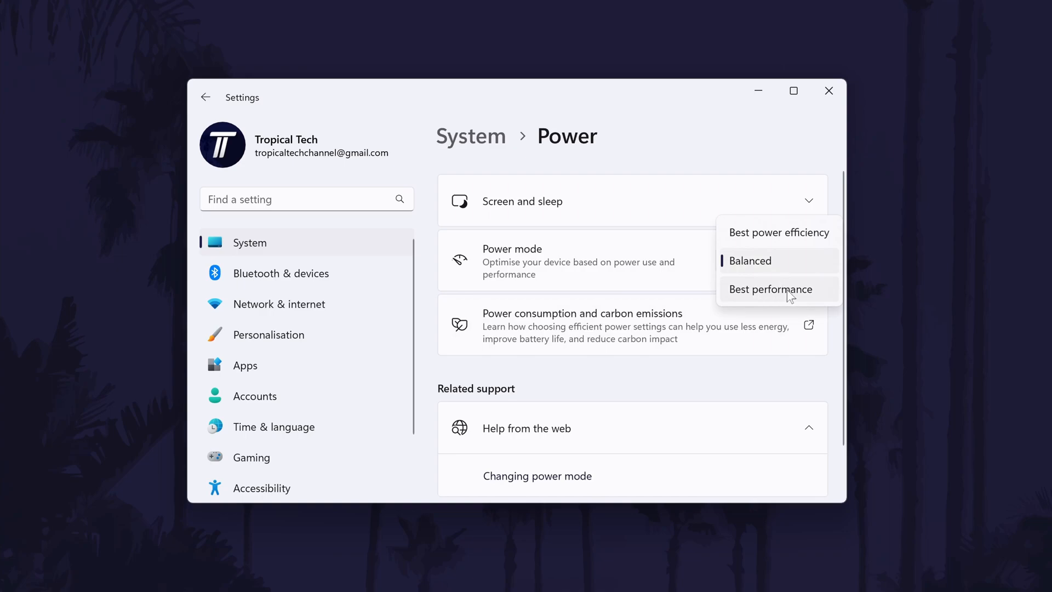
mouse_move(826, 300)
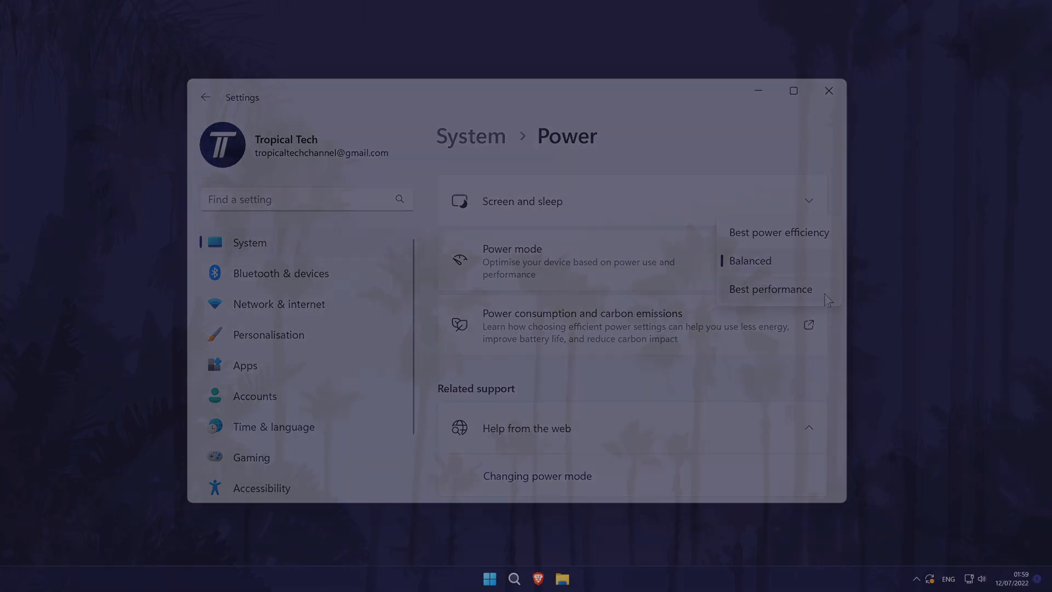
Choose Best performance power mode and close Settings to the desktop
left_click(828, 91)
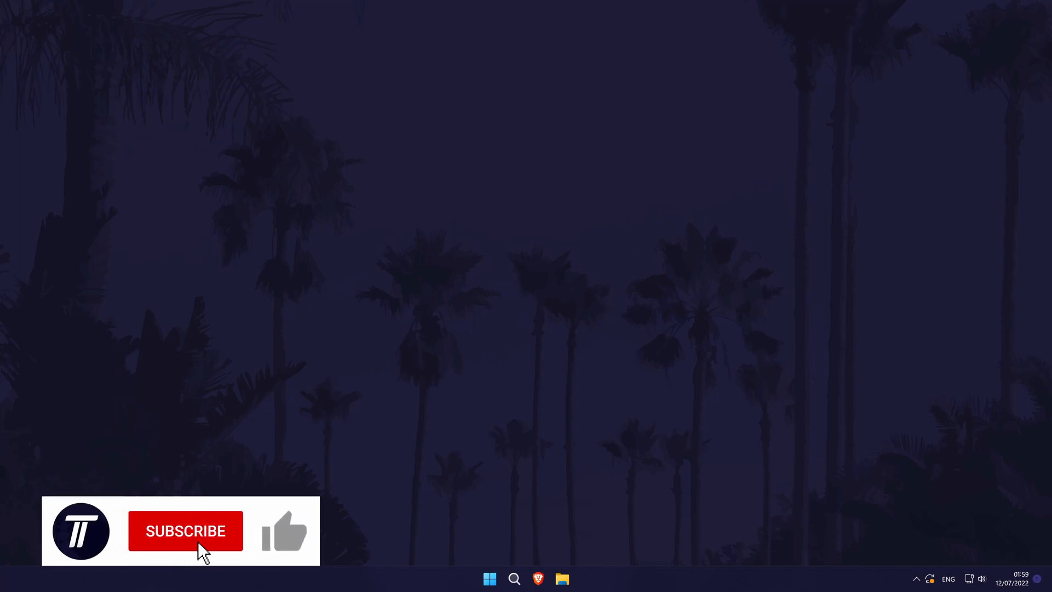
left_click(185, 531)
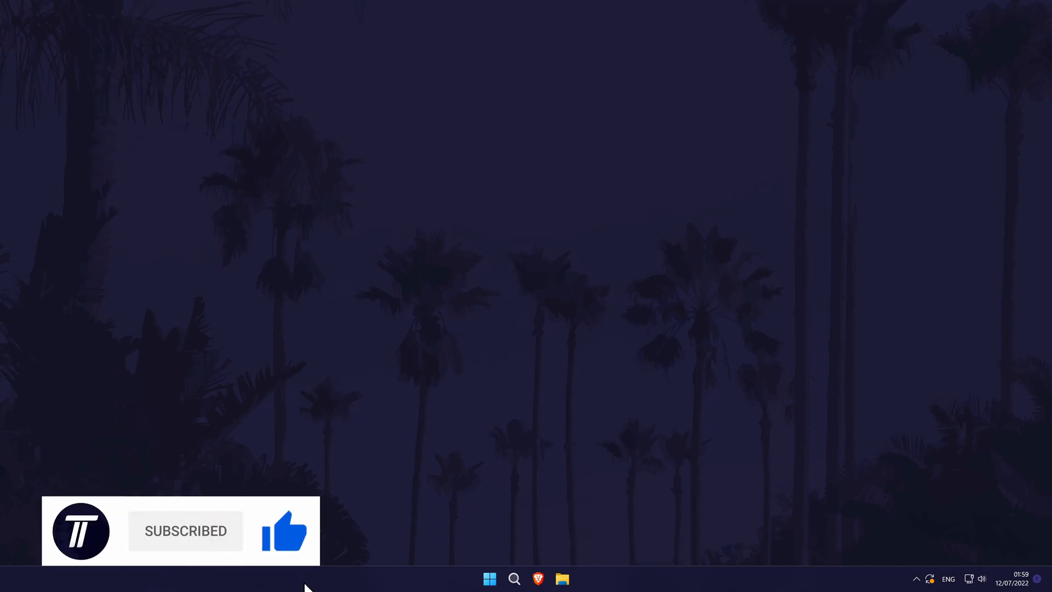